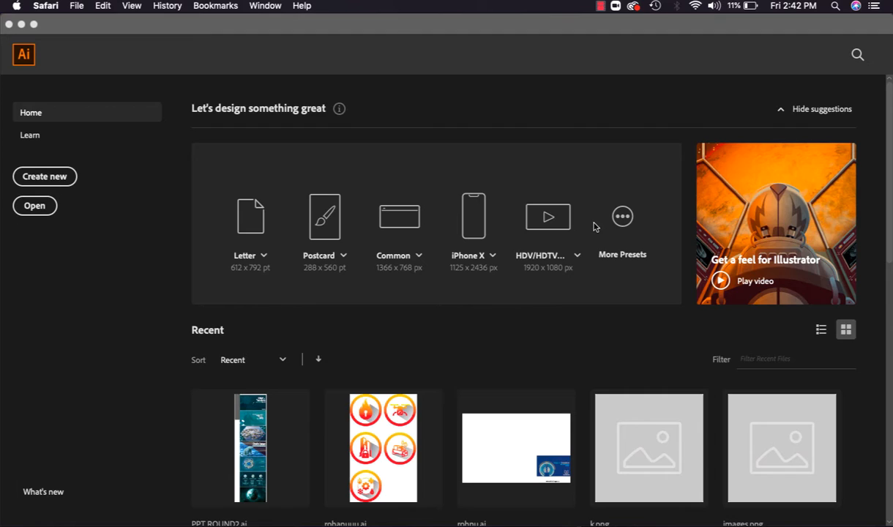
mouse_move(460, 212)
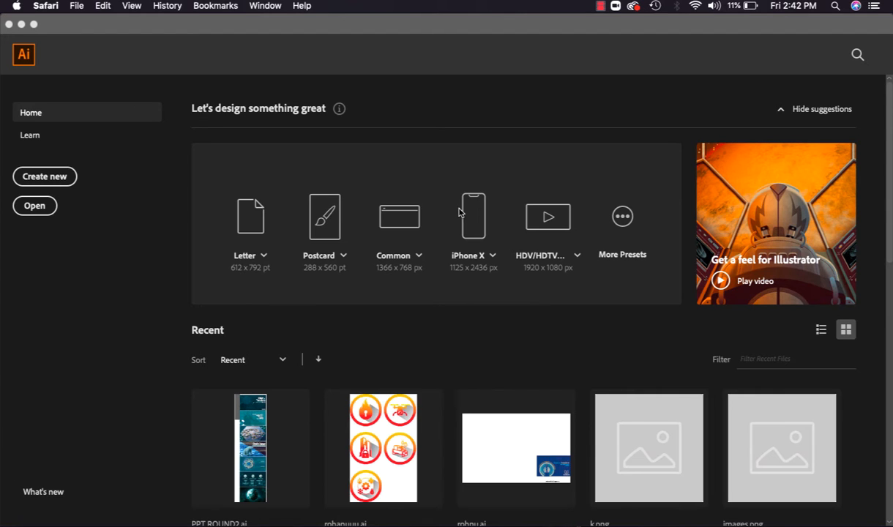
mouse_move(110, 174)
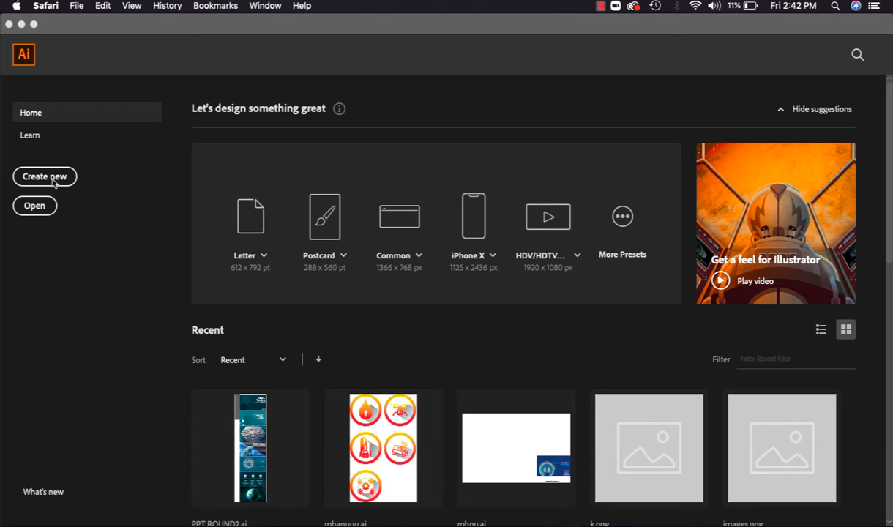
mouse_move(205, 261)
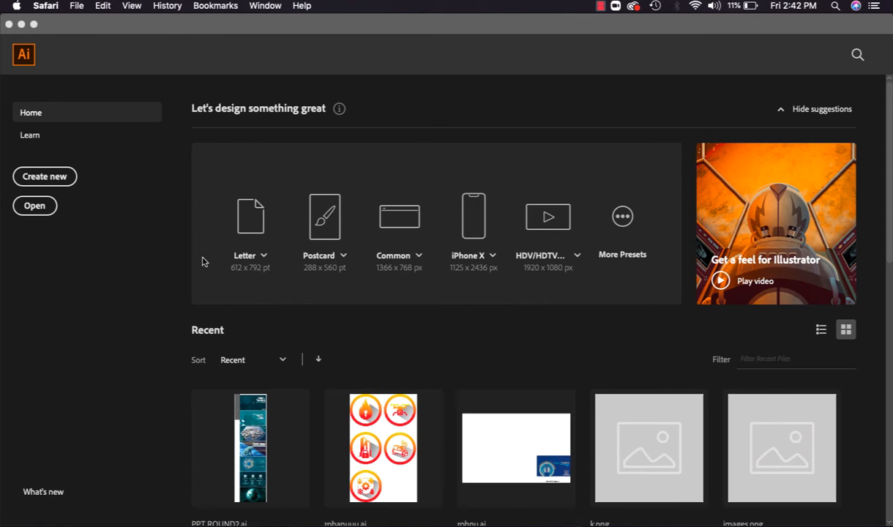
mouse_move(247, 225)
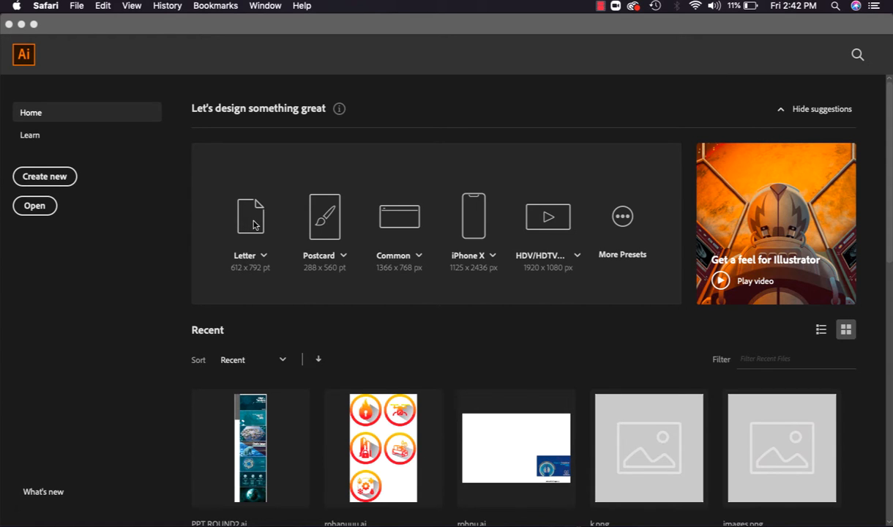
mouse_move(409, 223)
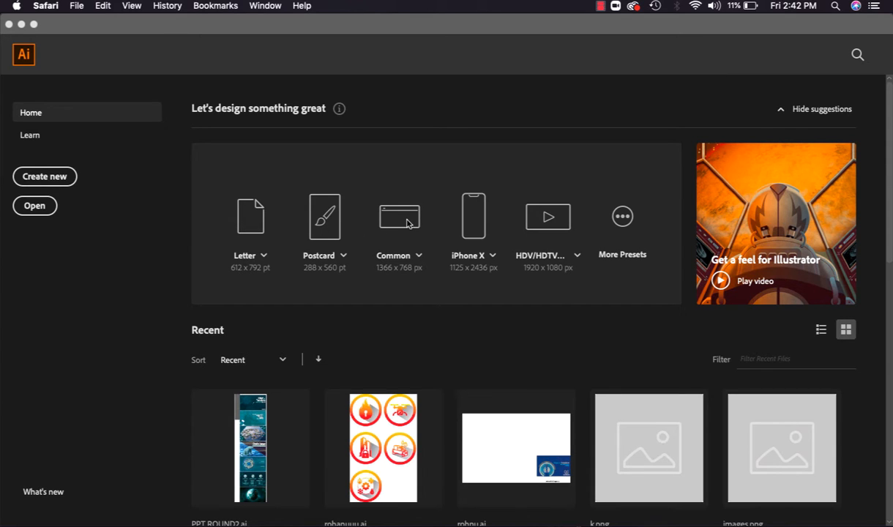
mouse_move(491, 227)
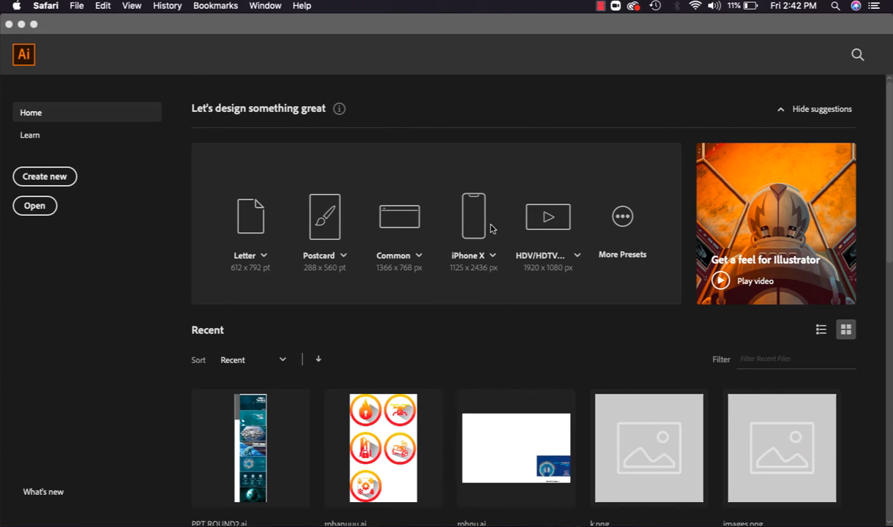
mouse_move(557, 233)
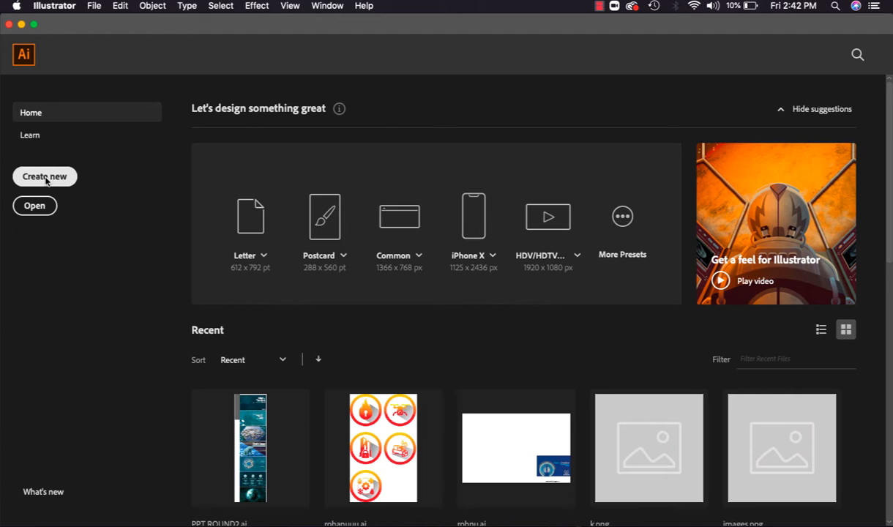
Start a new document and browse the Saved, Mobile and Web preset categories
click(44, 176)
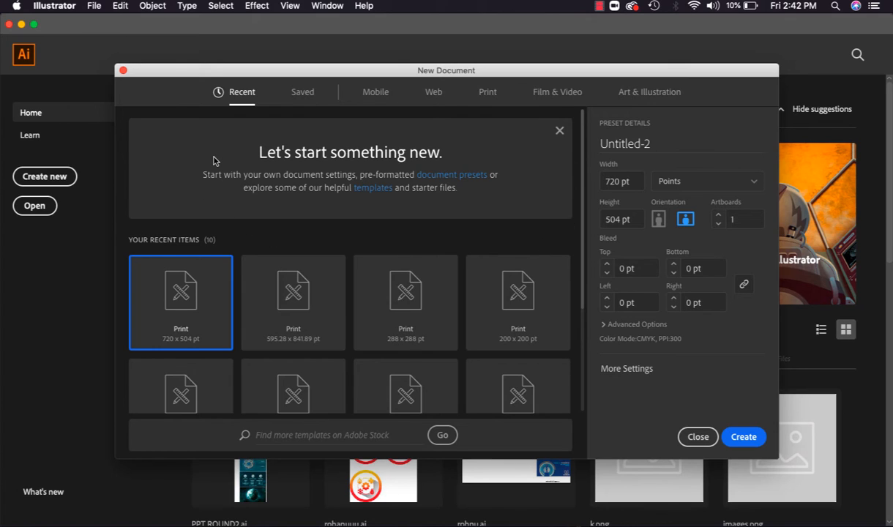
mouse_move(246, 97)
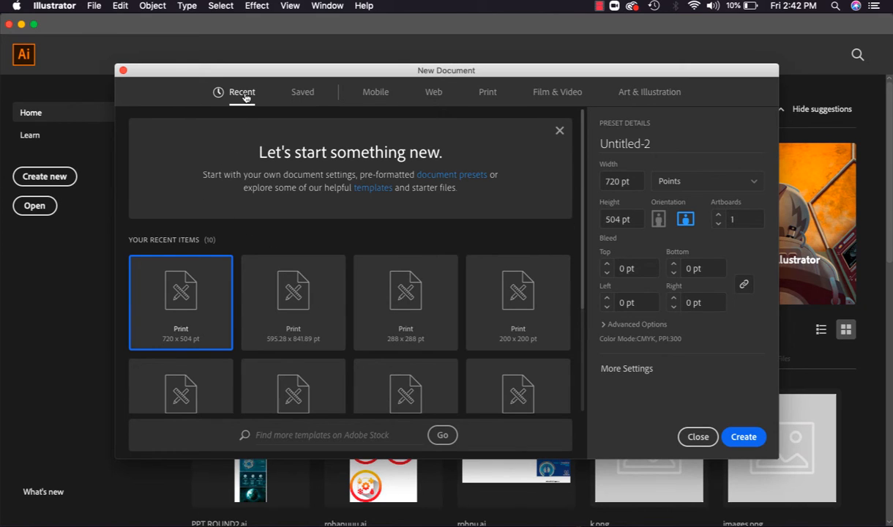
mouse_move(209, 381)
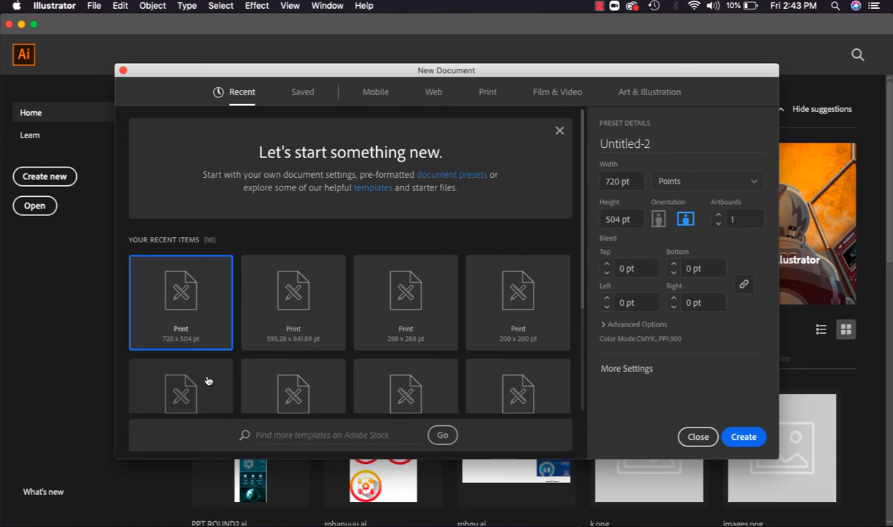
mouse_move(484, 313)
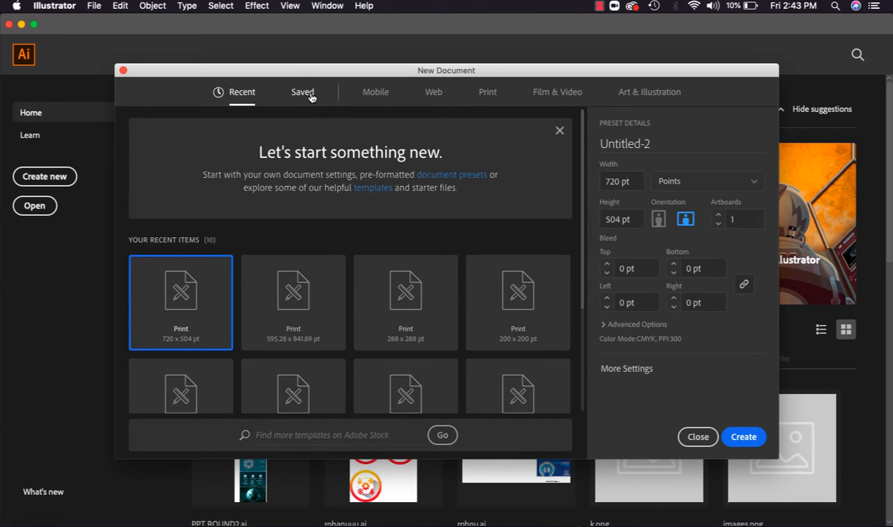
click(302, 91)
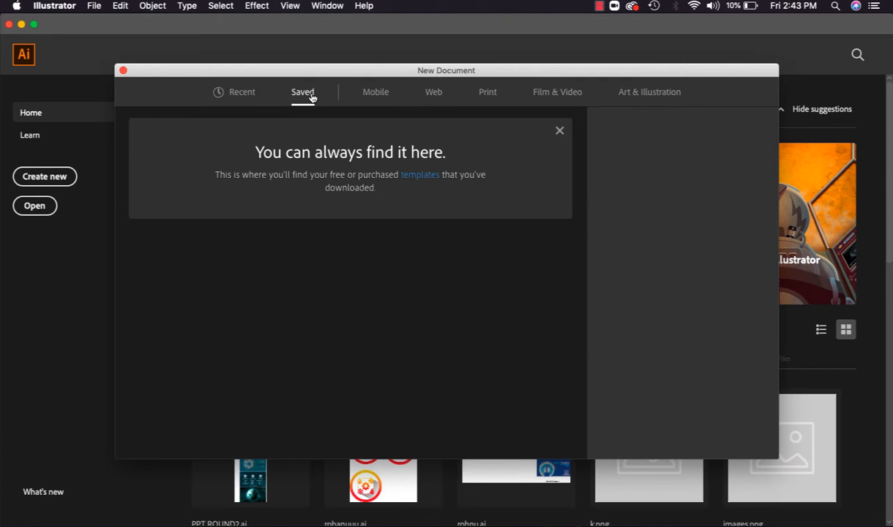
click(376, 91)
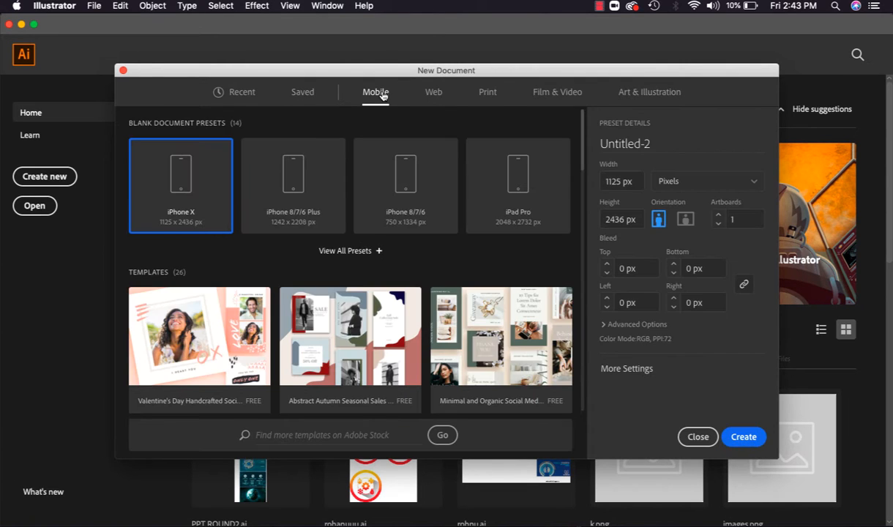
mouse_move(439, 178)
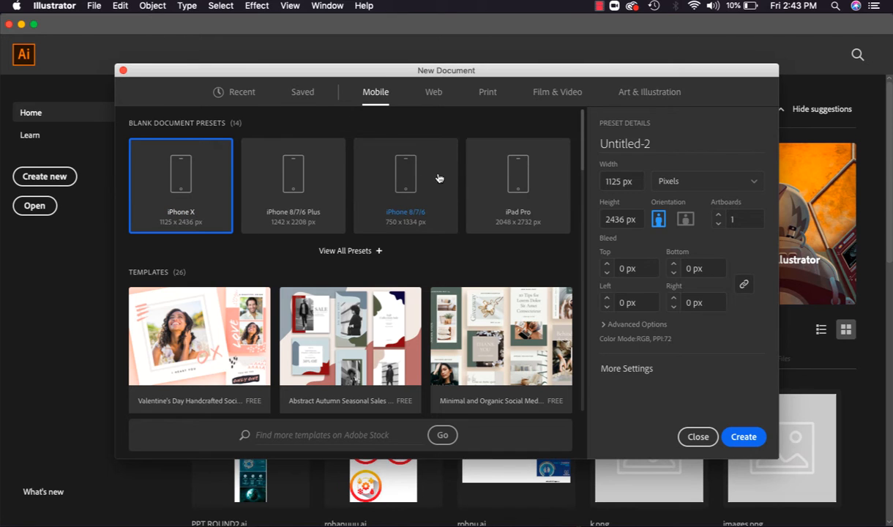
mouse_move(226, 191)
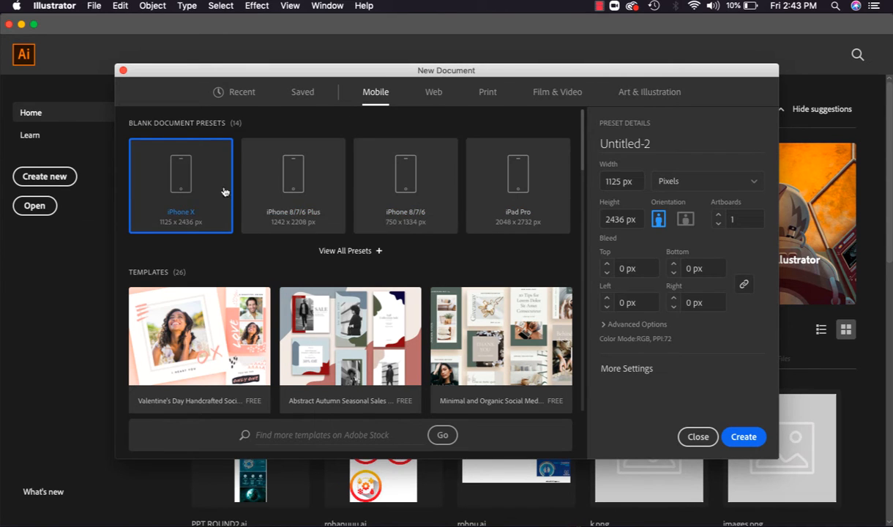
scroll(down, 3)
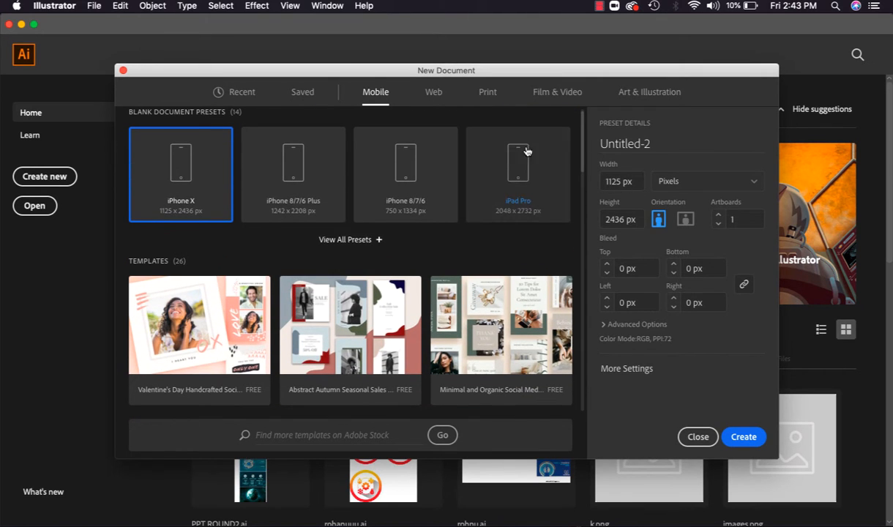
click(434, 92)
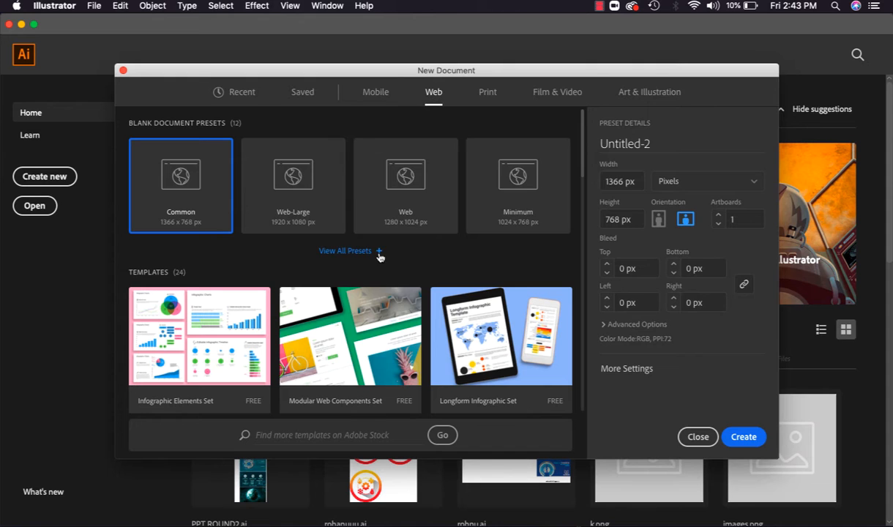
scroll(down, 3)
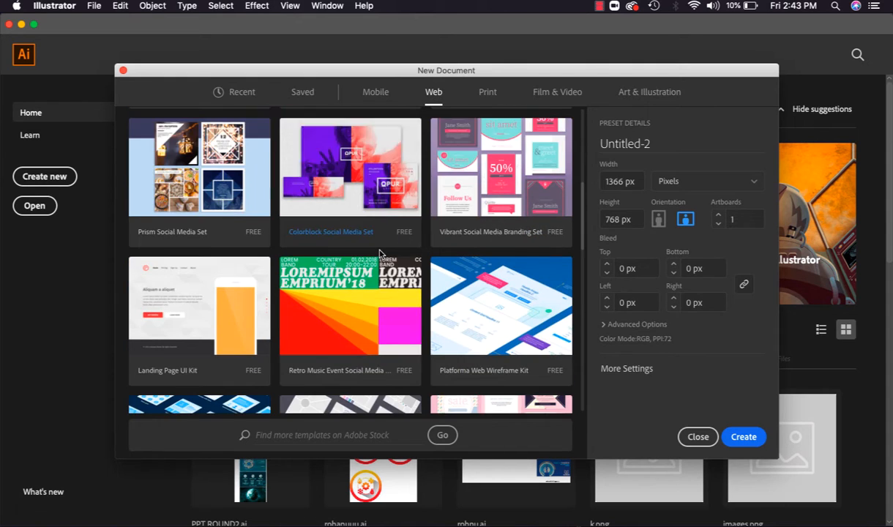
scroll(down, 3)
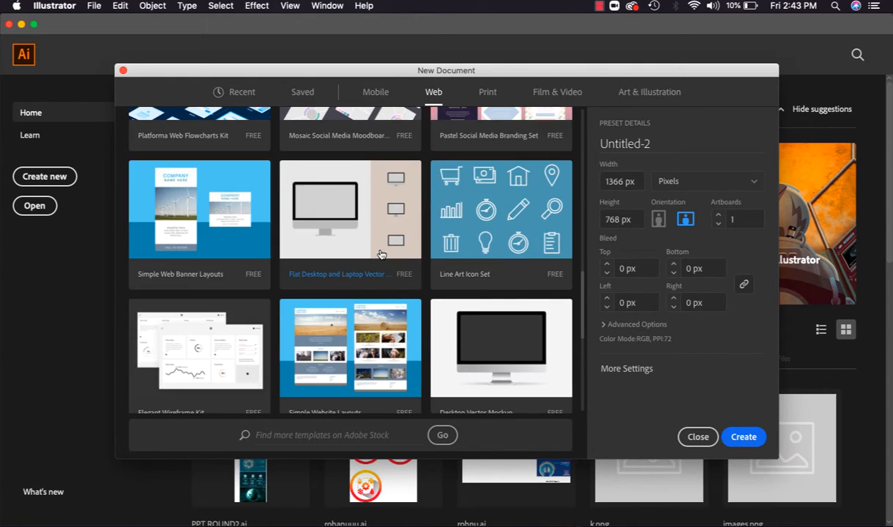
scroll(down, 3)
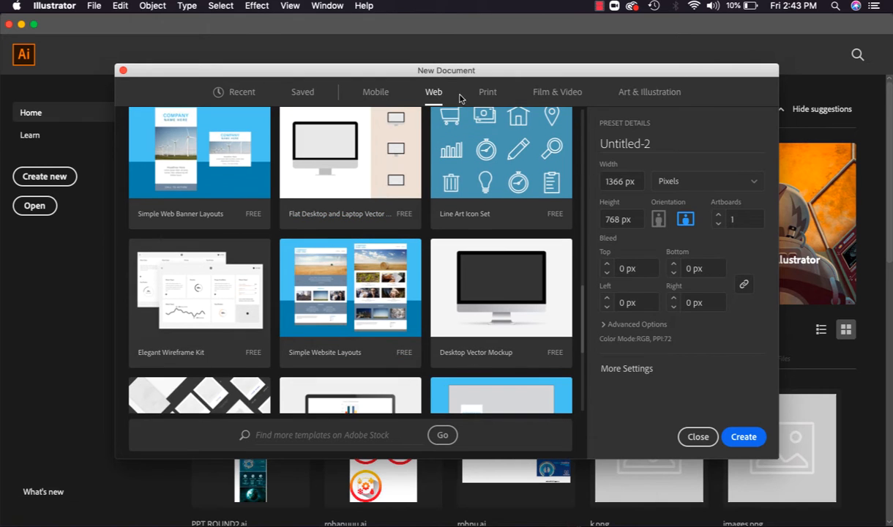
Browse the Print and Film & Video presets, ending on Art & Illustration
click(488, 91)
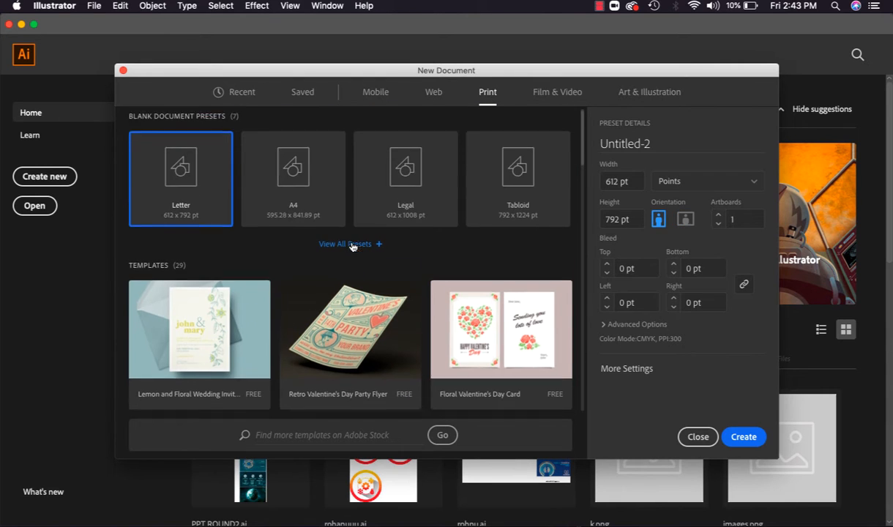
scroll(down, 3)
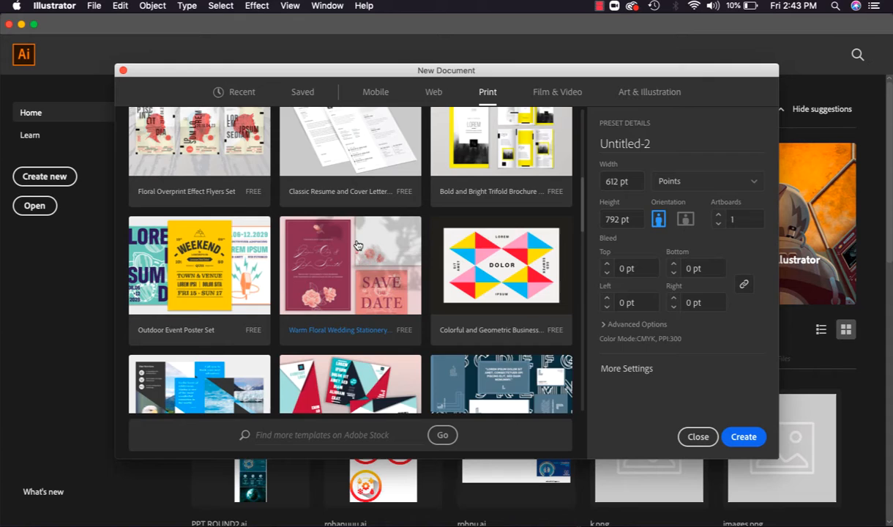
scroll(down, 3)
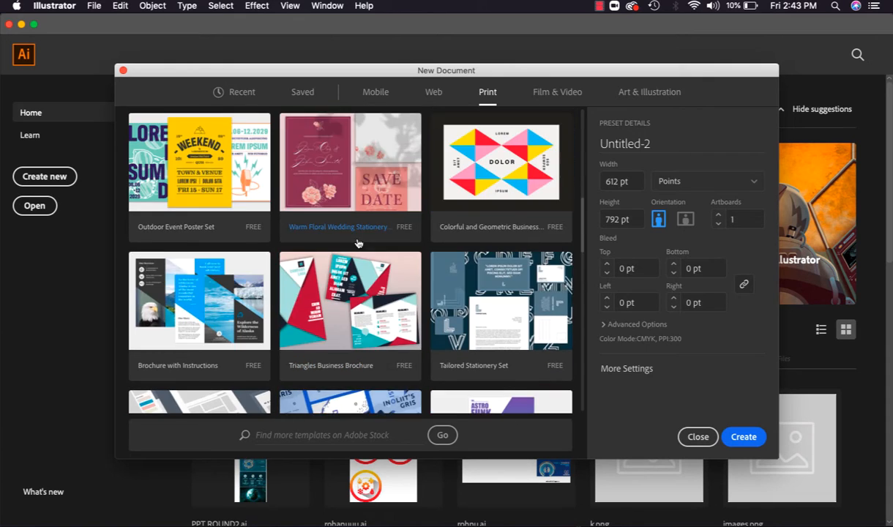
click(557, 91)
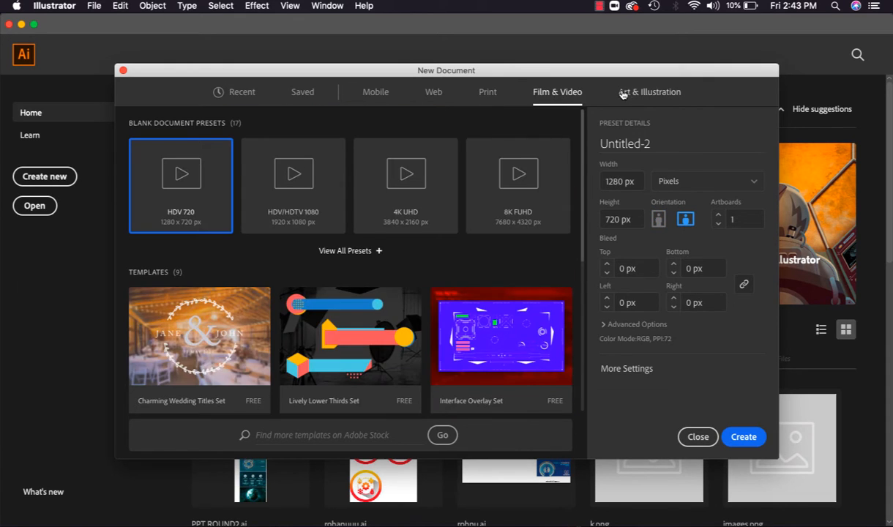
click(649, 91)
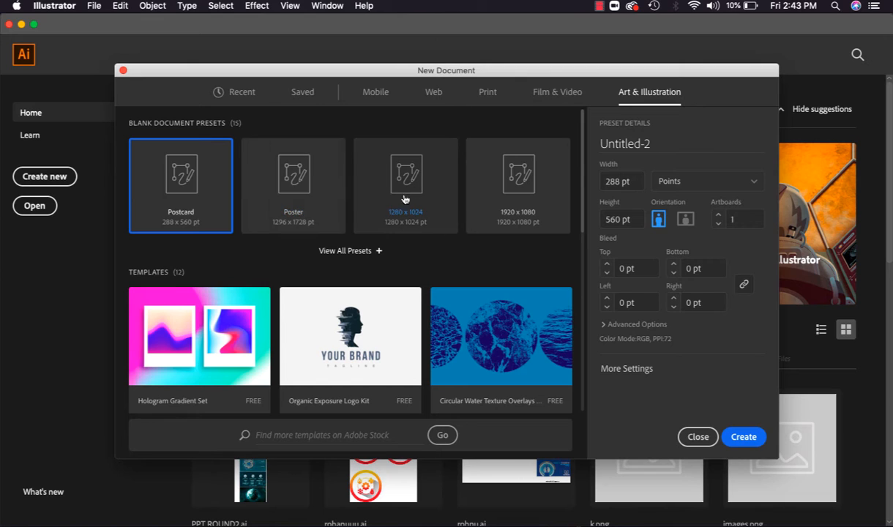
mouse_move(447, 214)
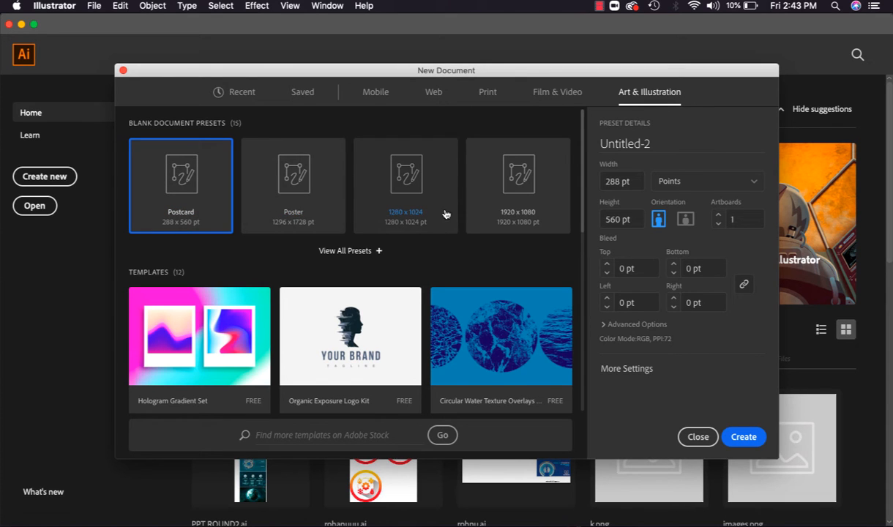
mouse_move(308, 235)
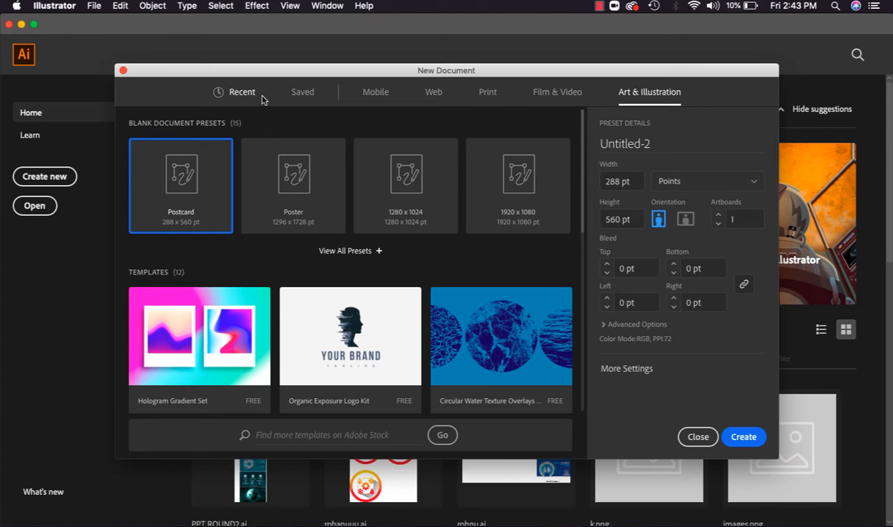
Choose the A4 print preset and name the document 'trial'
click(486, 91)
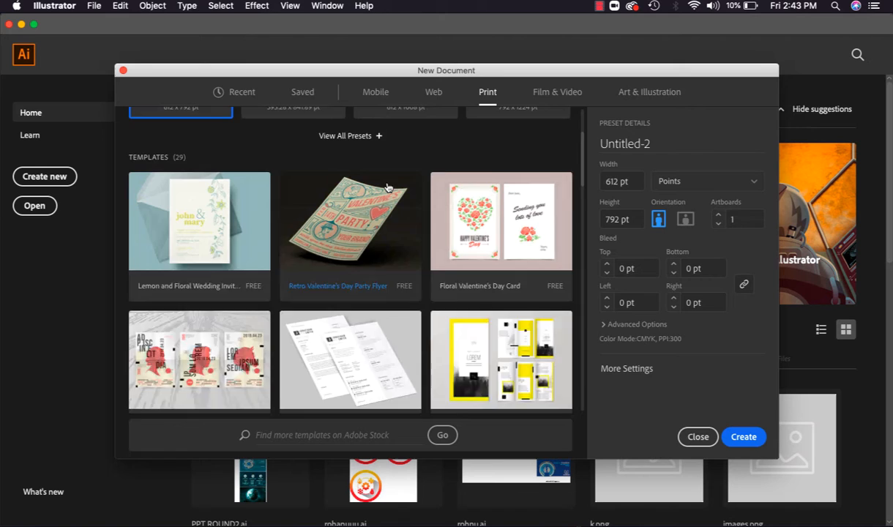
click(293, 183)
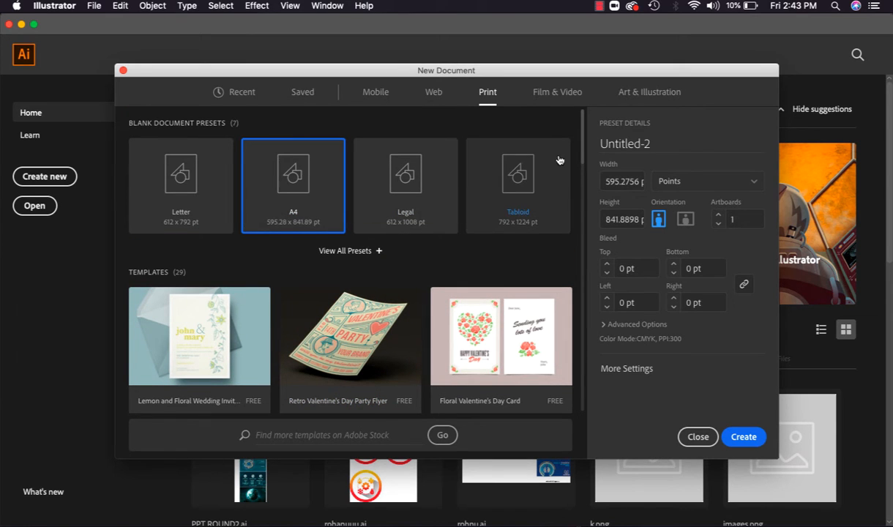
mouse_move(603, 130)
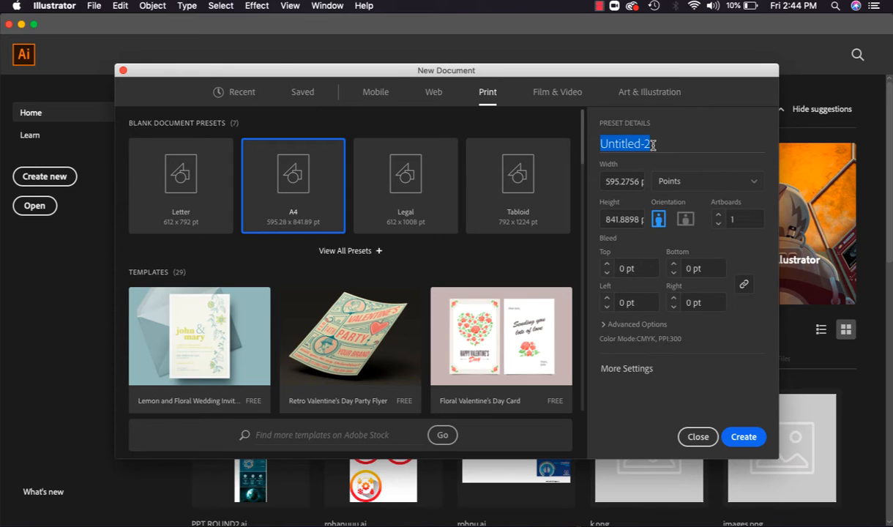
text(trial)
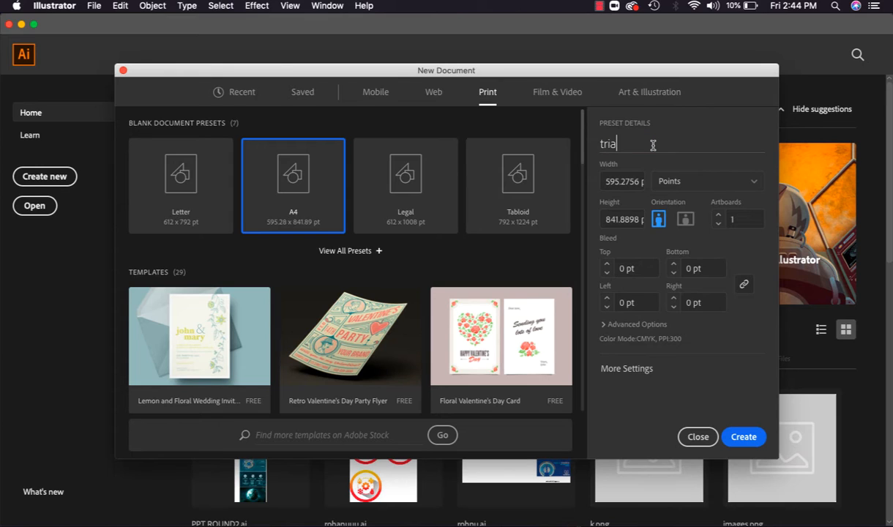
text(l)
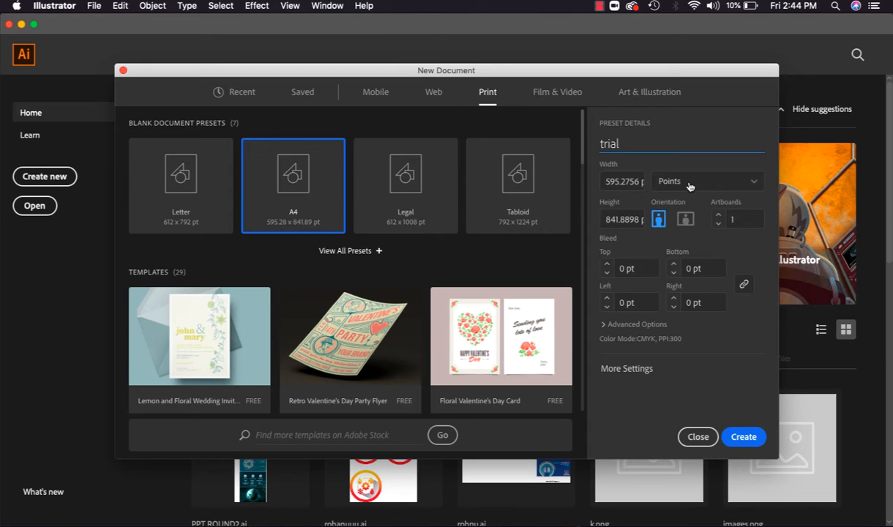
Switch the document's measurement units from points to inches
click(707, 181)
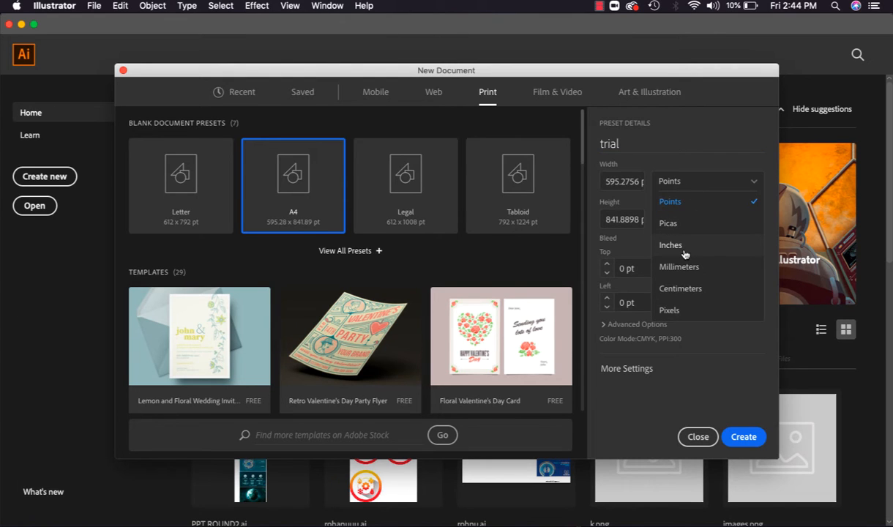
click(670, 245)
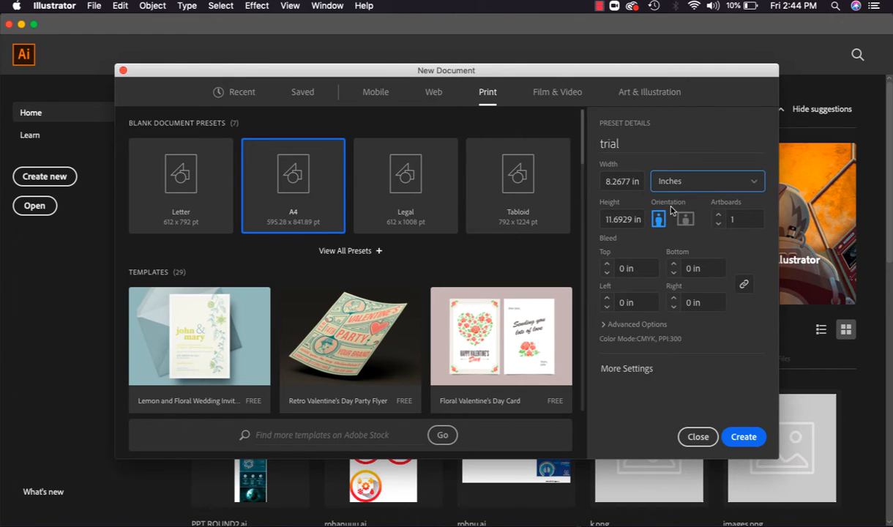
mouse_move(670, 227)
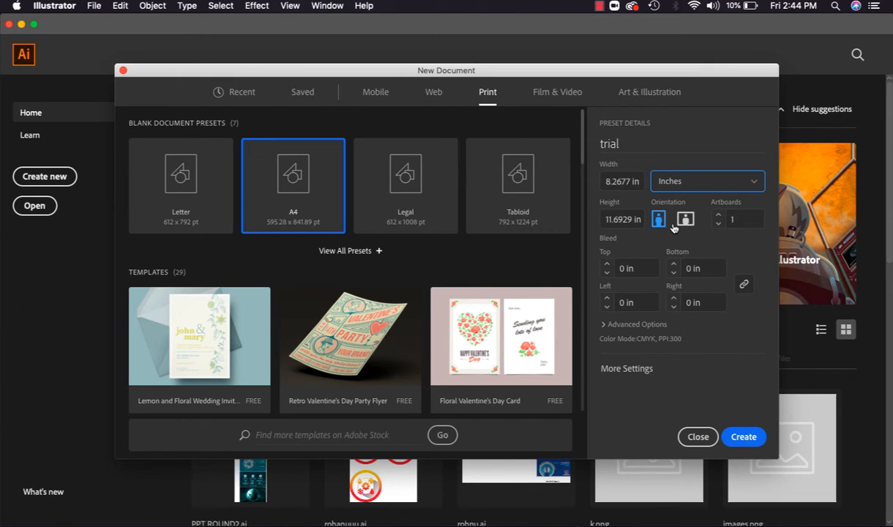
mouse_move(702, 228)
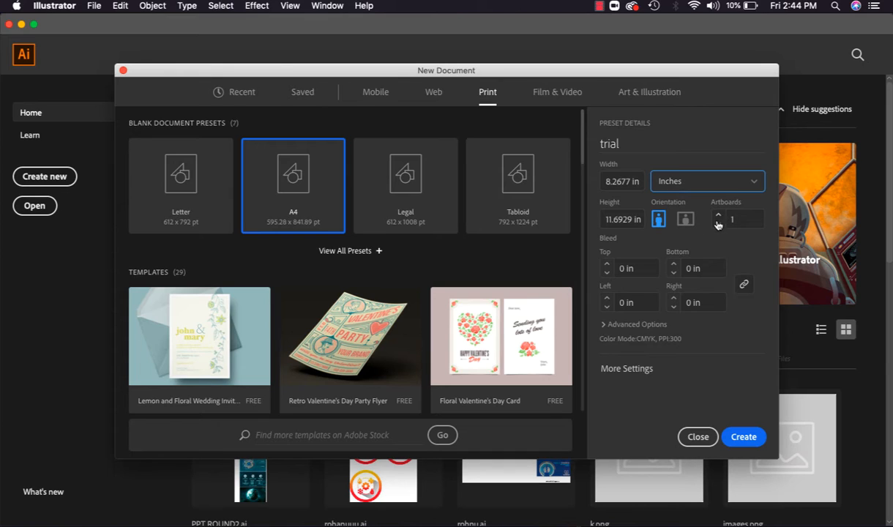
mouse_move(717, 221)
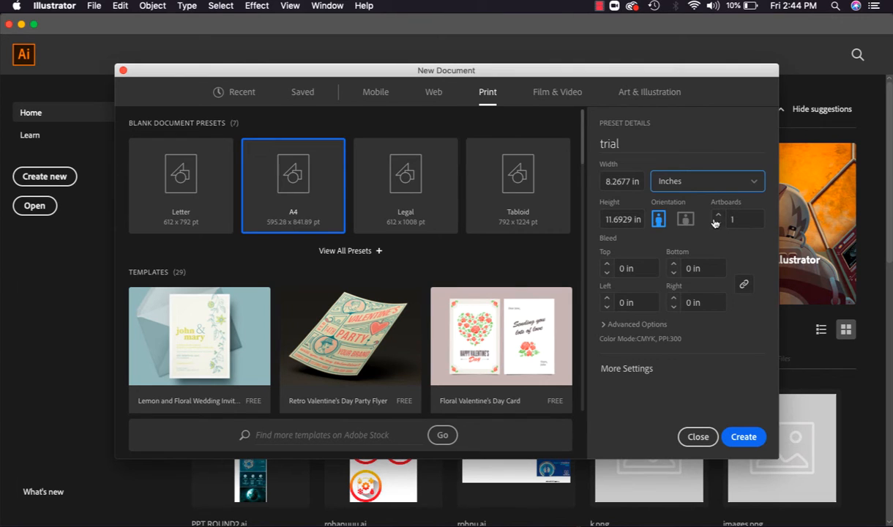
mouse_move(606, 249)
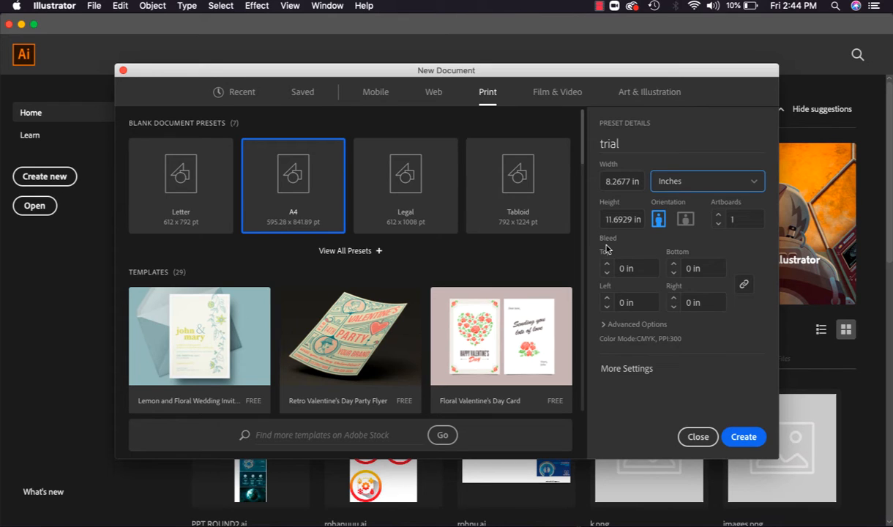
mouse_move(622, 244)
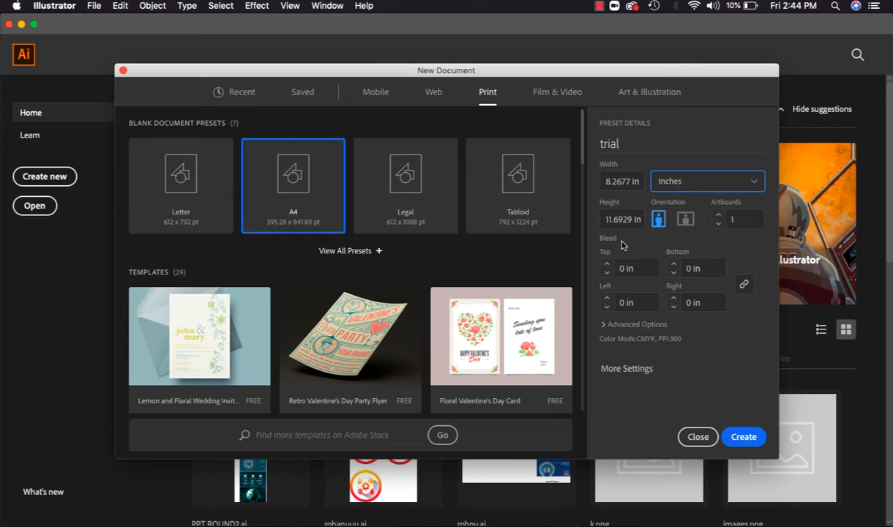
mouse_move(687, 249)
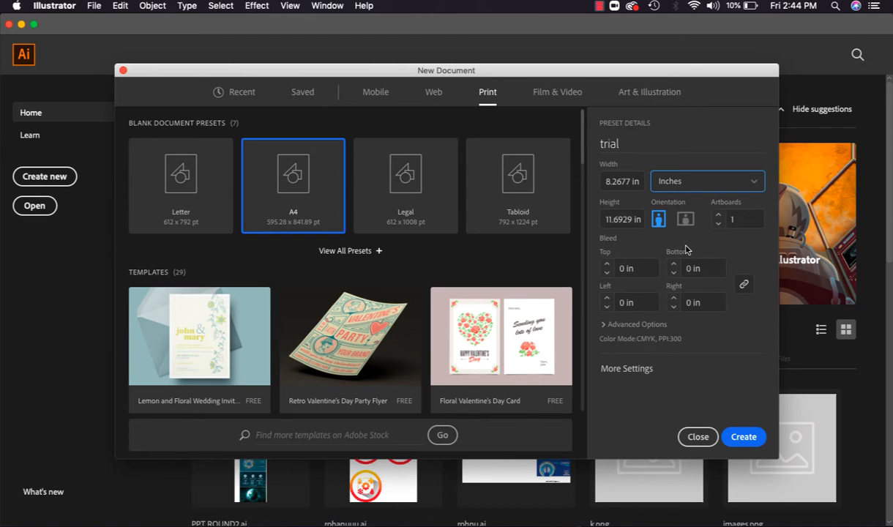
mouse_move(682, 252)
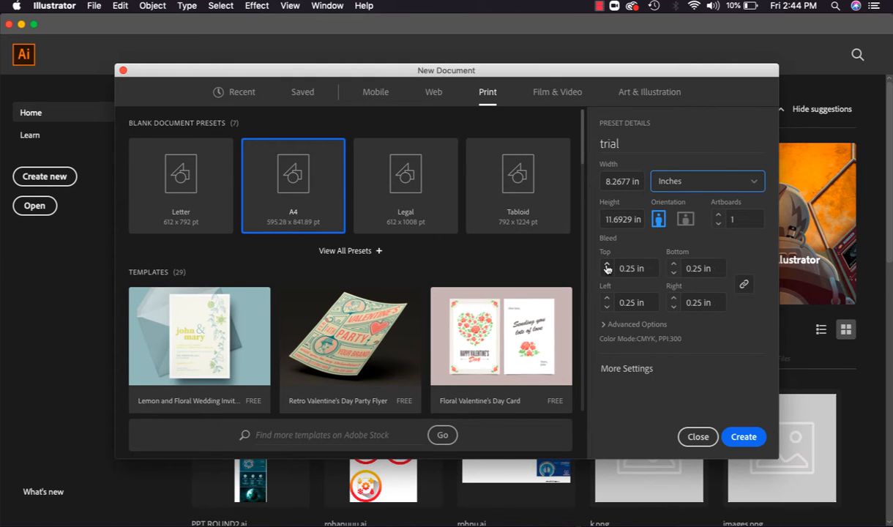
Raise the linked bleed value on all sides toward 0.375 in
click(606, 264)
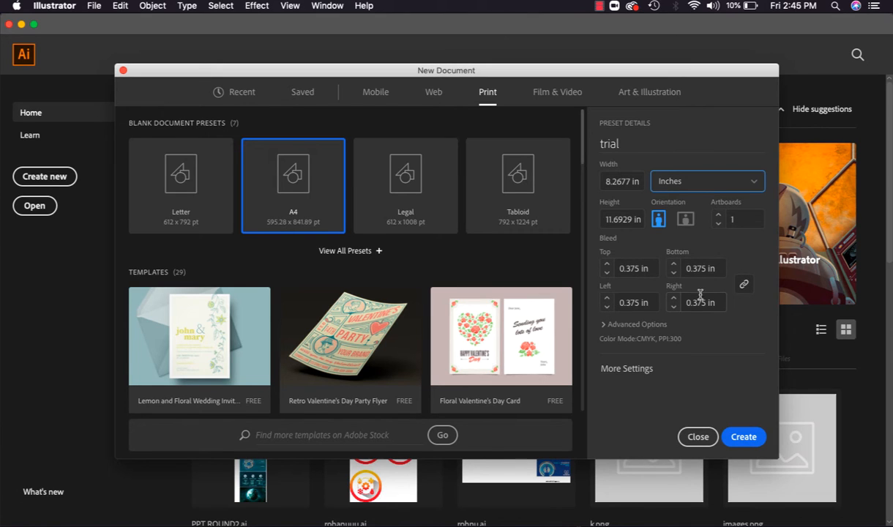
mouse_move(627, 368)
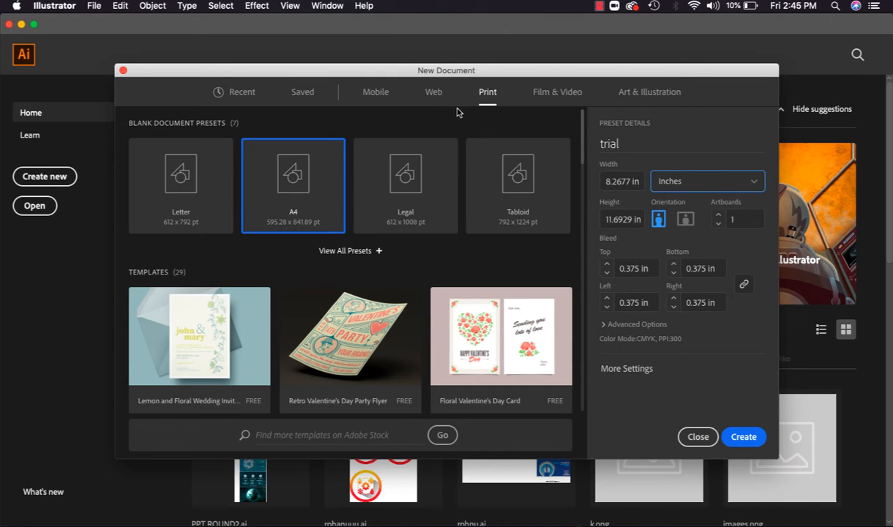
mouse_move(626, 331)
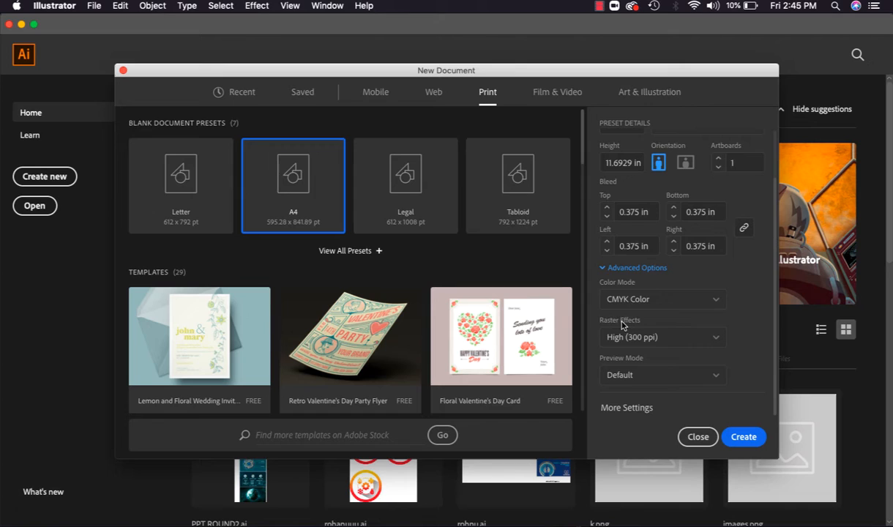
mouse_move(649, 357)
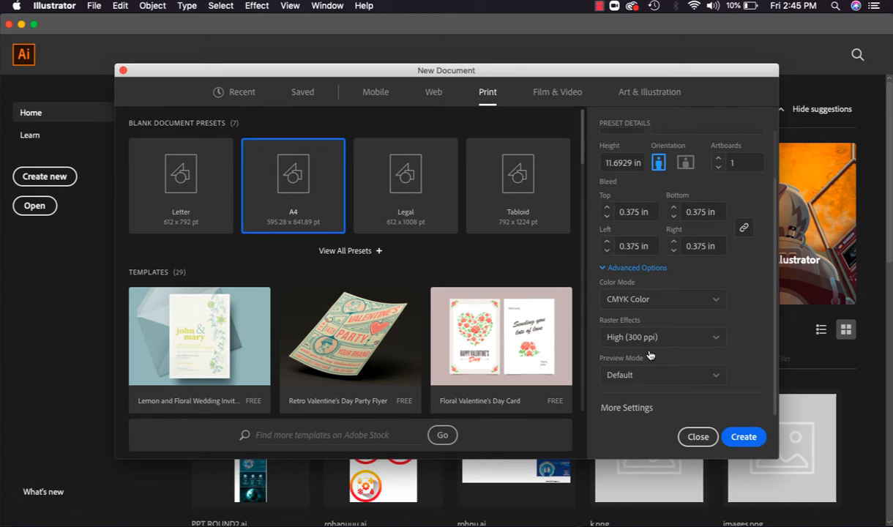
mouse_move(654, 337)
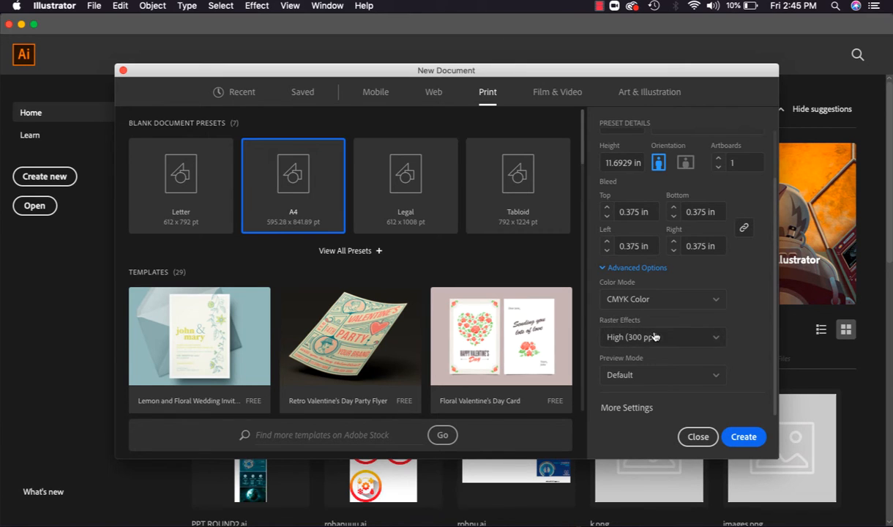
mouse_move(602, 353)
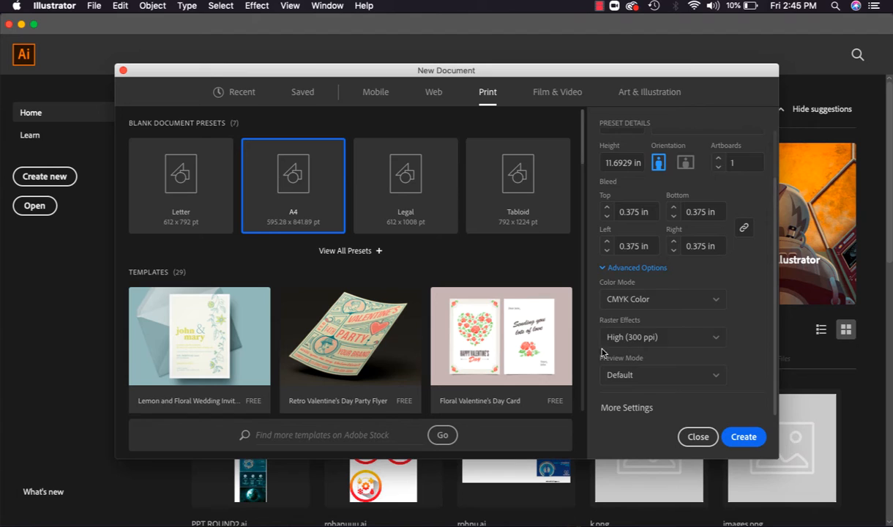
mouse_move(582, 305)
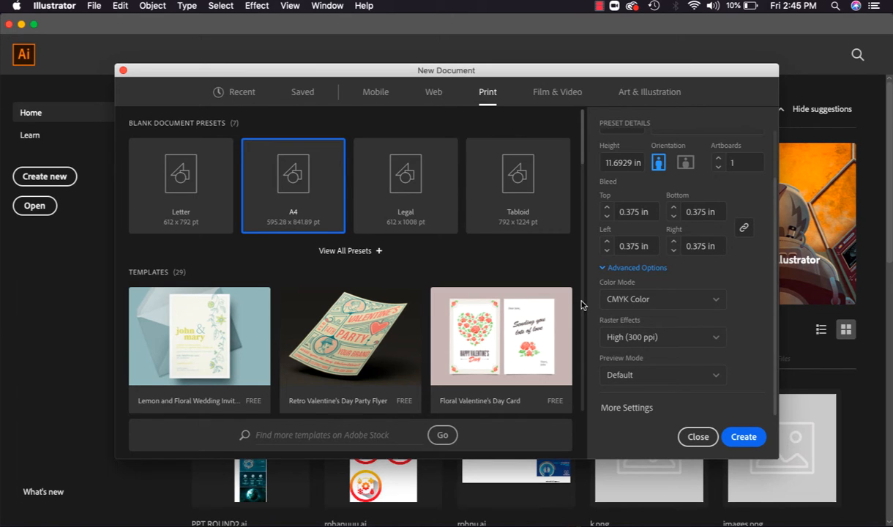
mouse_move(609, 286)
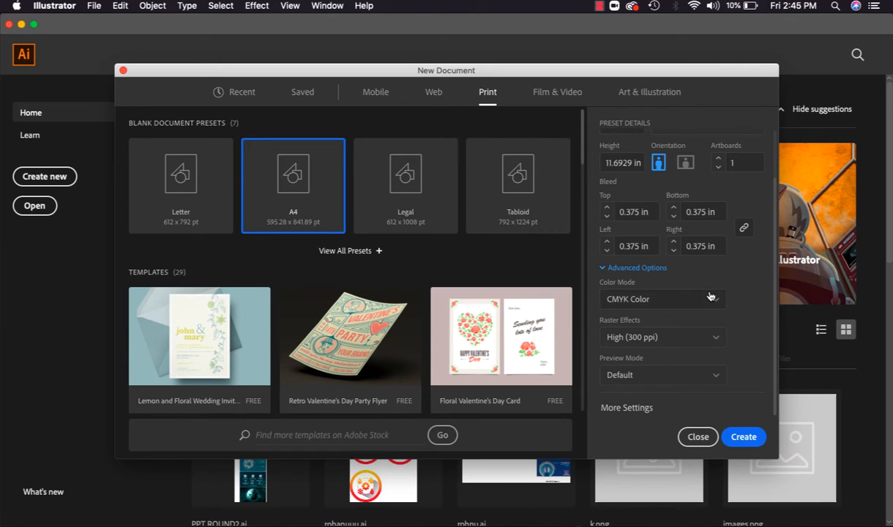
mouse_move(608, 316)
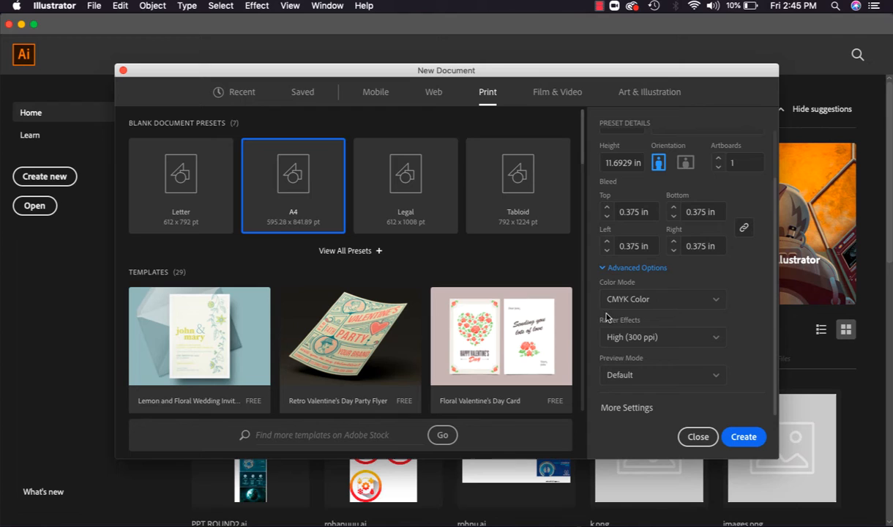
mouse_move(626, 336)
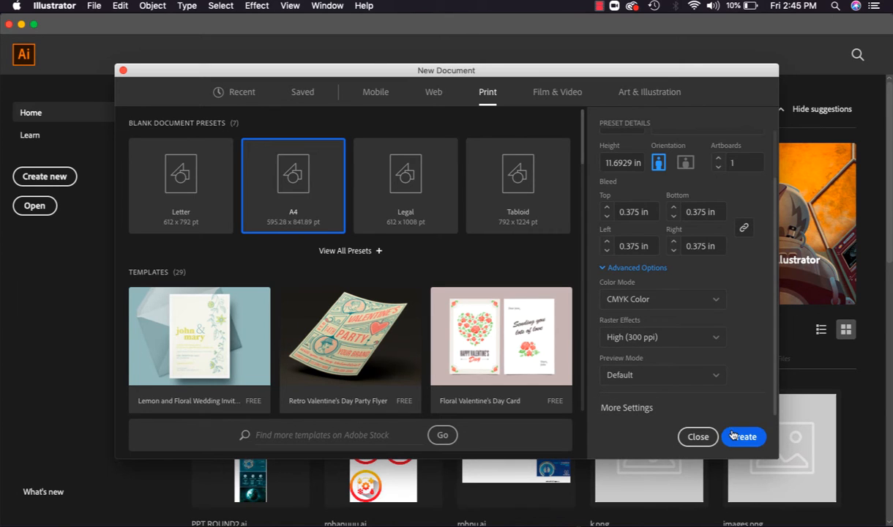
Create the trial document and dismiss the survey banner
click(697, 436)
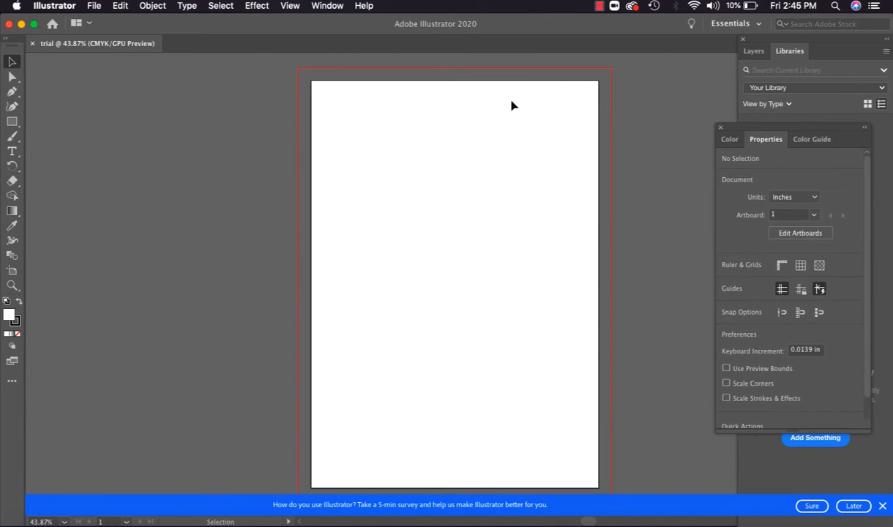
mouse_move(459, 225)
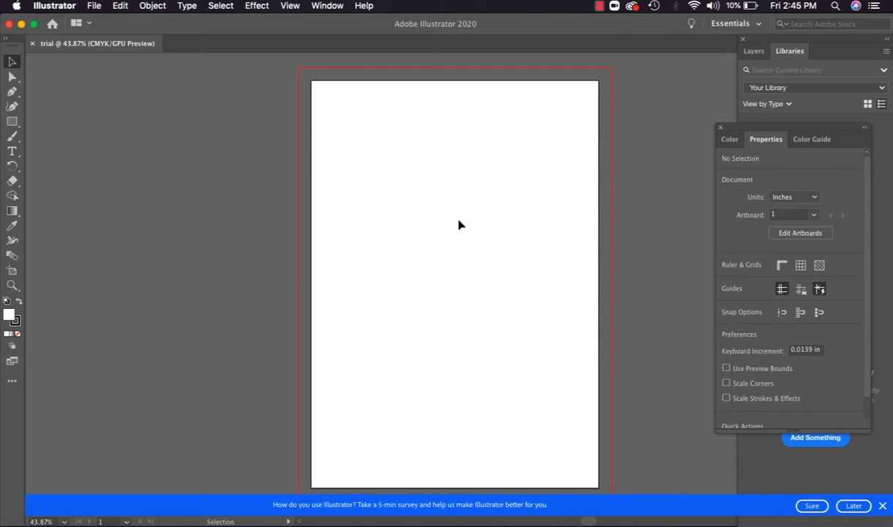
mouse_move(393, 157)
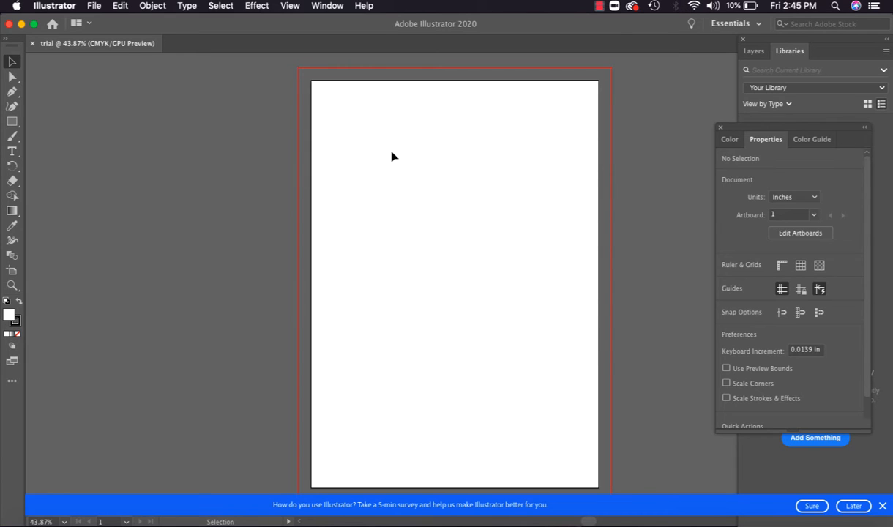
mouse_move(335, 104)
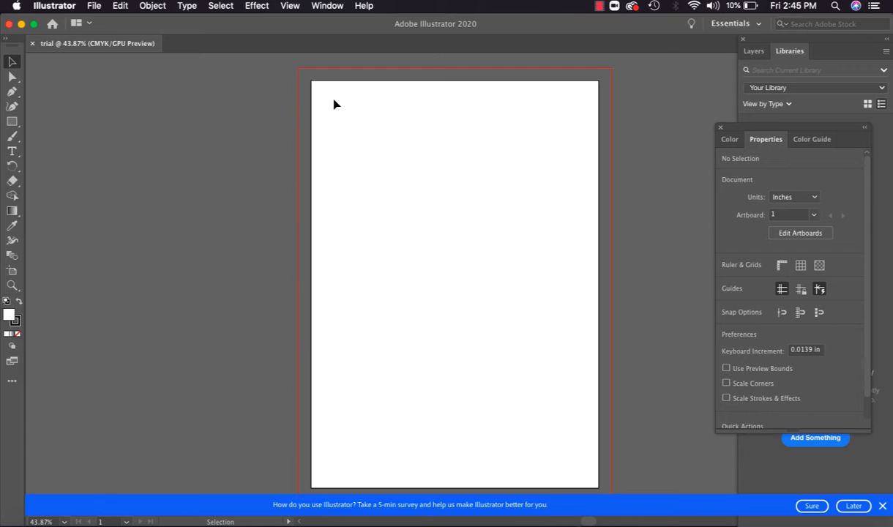
mouse_move(370, 72)
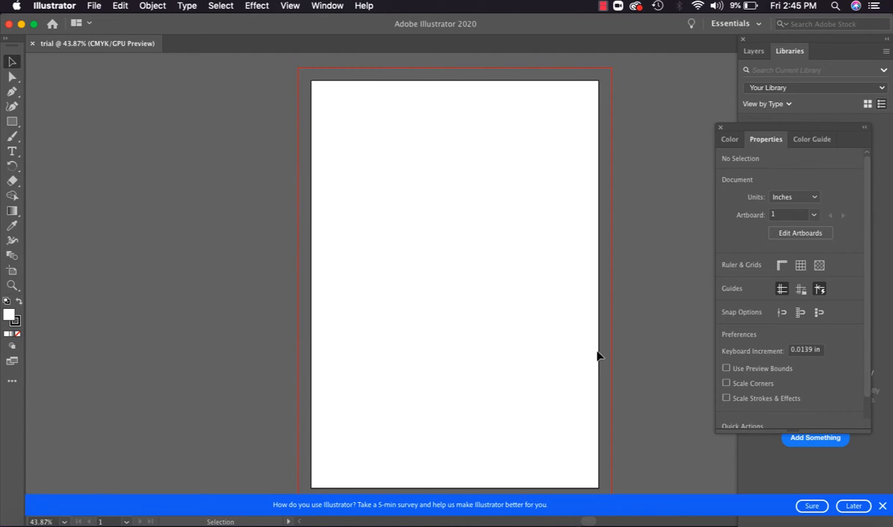
mouse_move(399, 337)
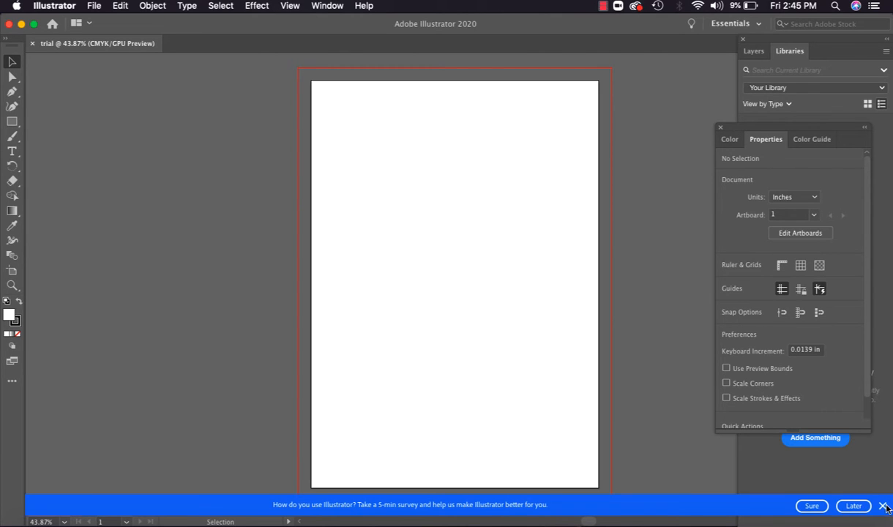
click(885, 506)
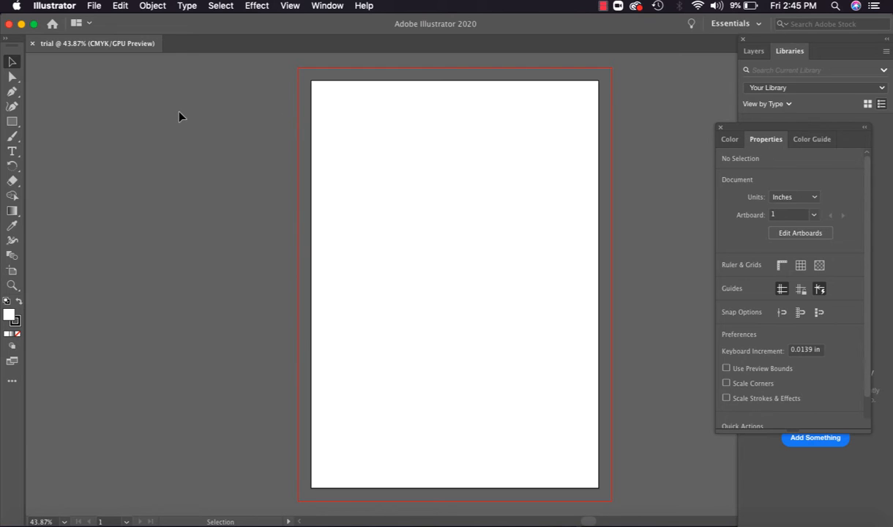
mouse_move(298, 121)
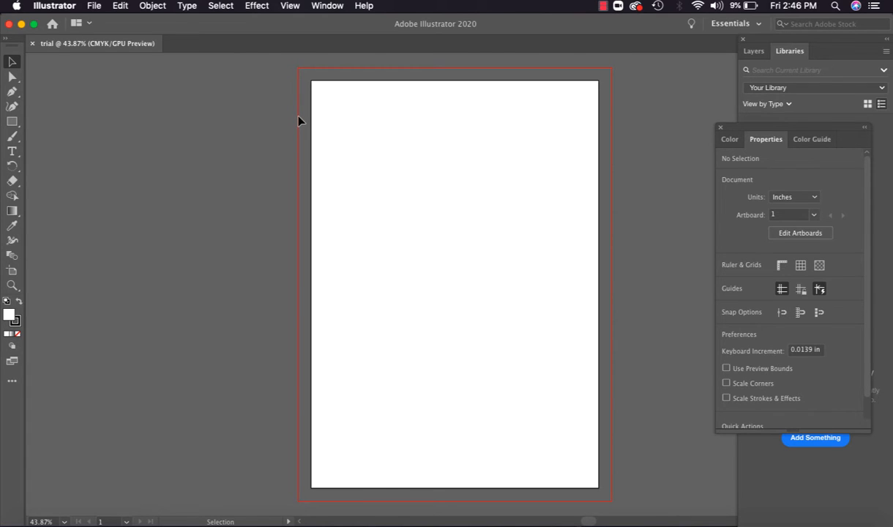
mouse_move(307, 103)
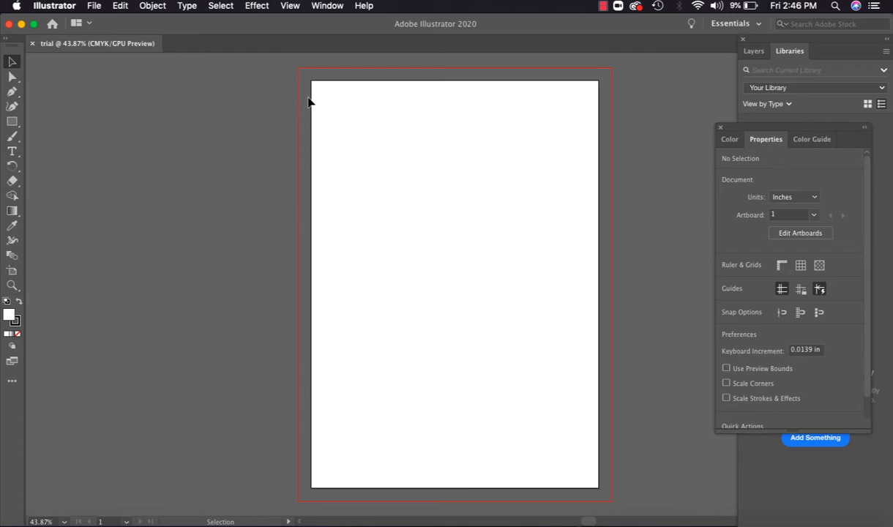
mouse_move(298, 100)
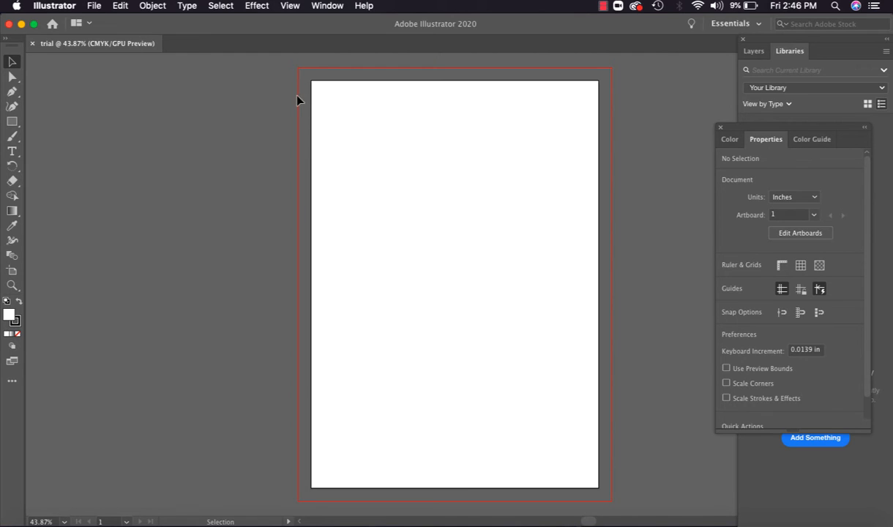
mouse_move(304, 85)
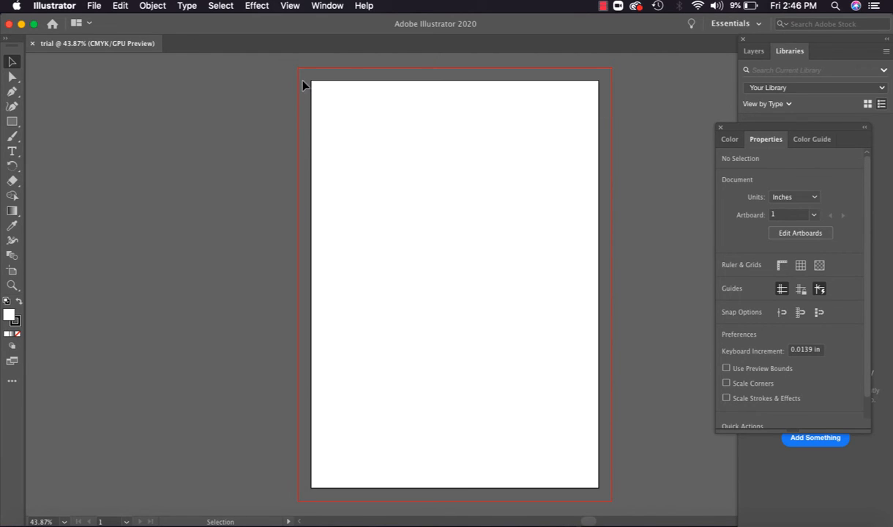
mouse_move(357, 99)
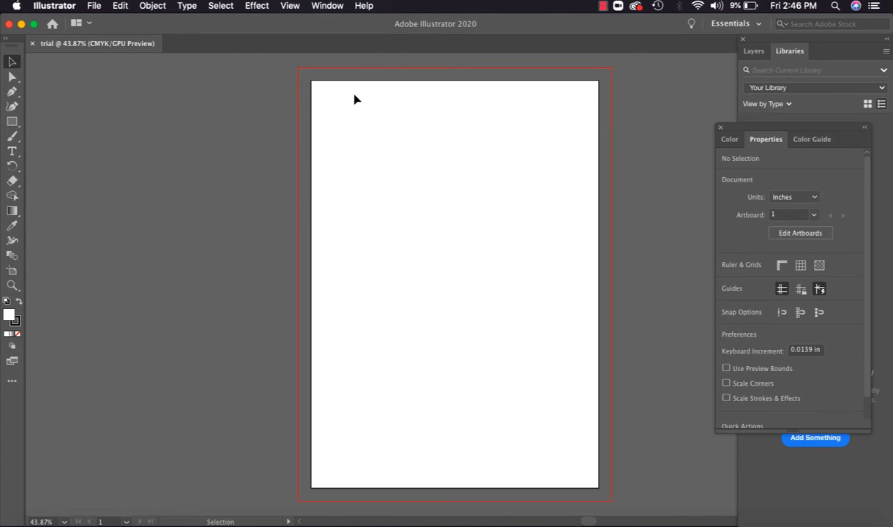
mouse_move(310, 156)
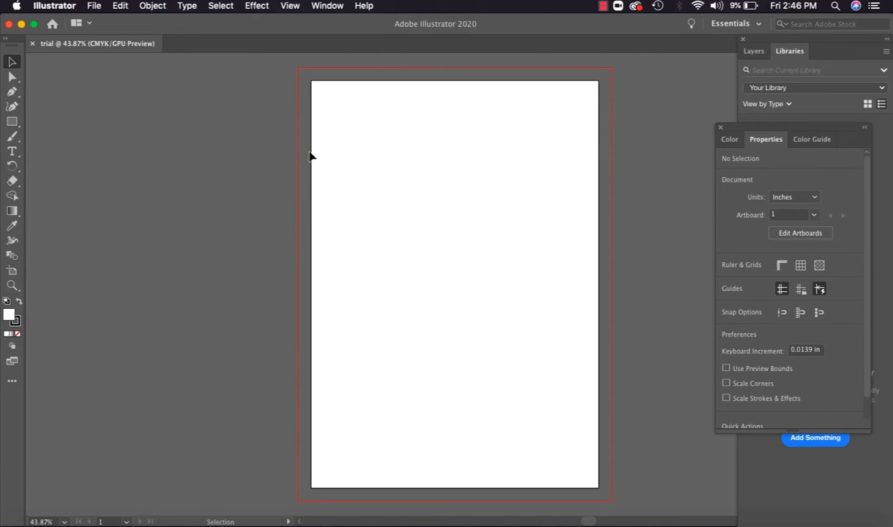
mouse_move(313, 123)
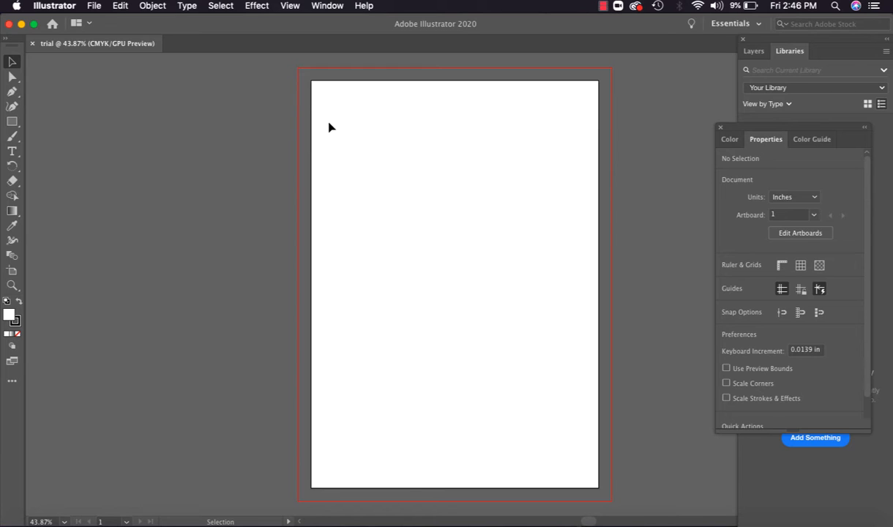
mouse_move(591, 203)
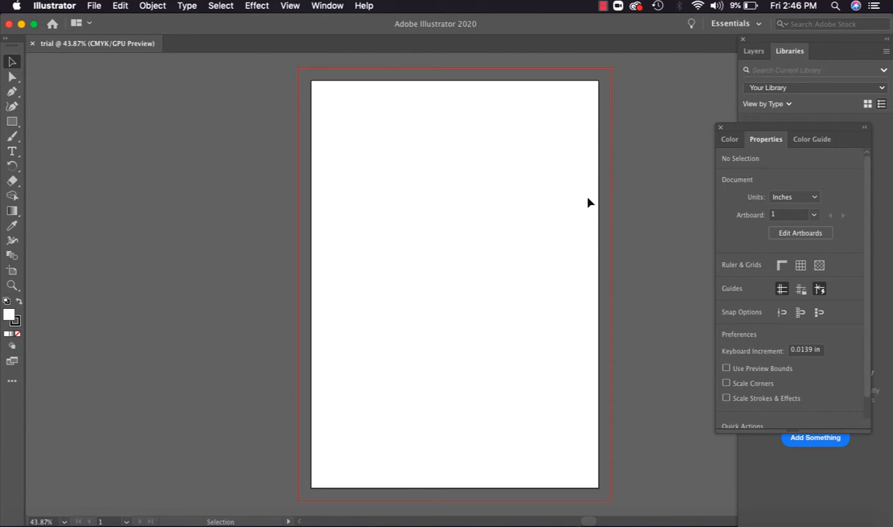
mouse_move(509, 40)
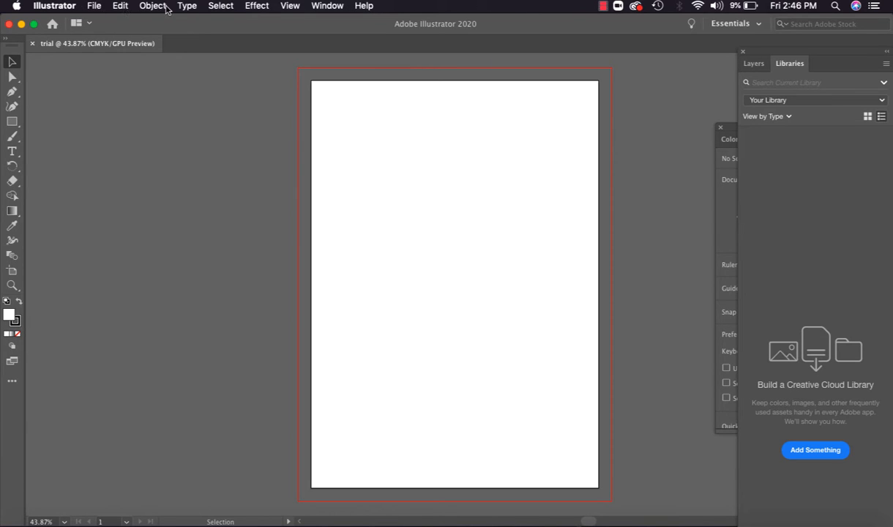
mouse_move(257, 5)
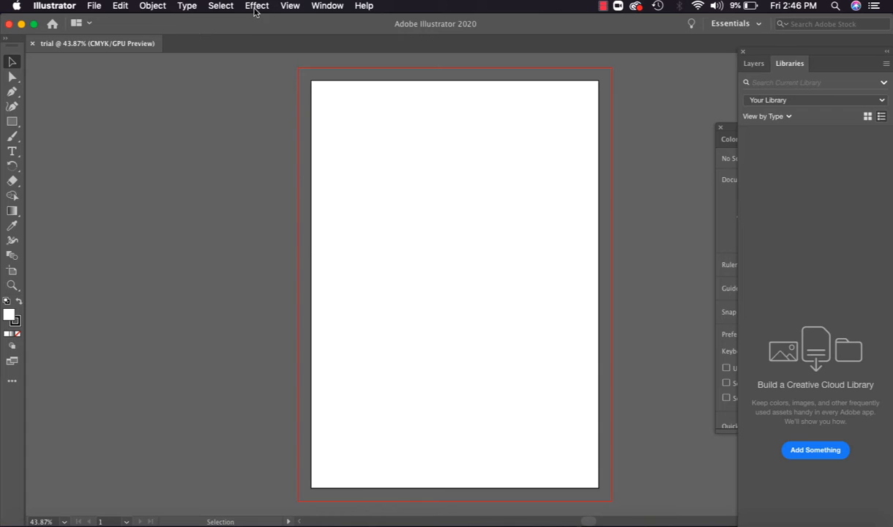
mouse_move(364, 16)
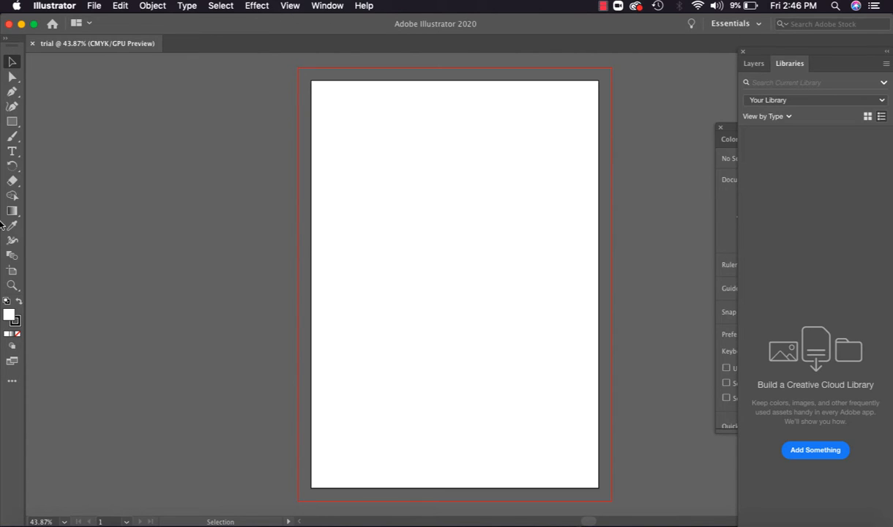
mouse_move(26, 372)
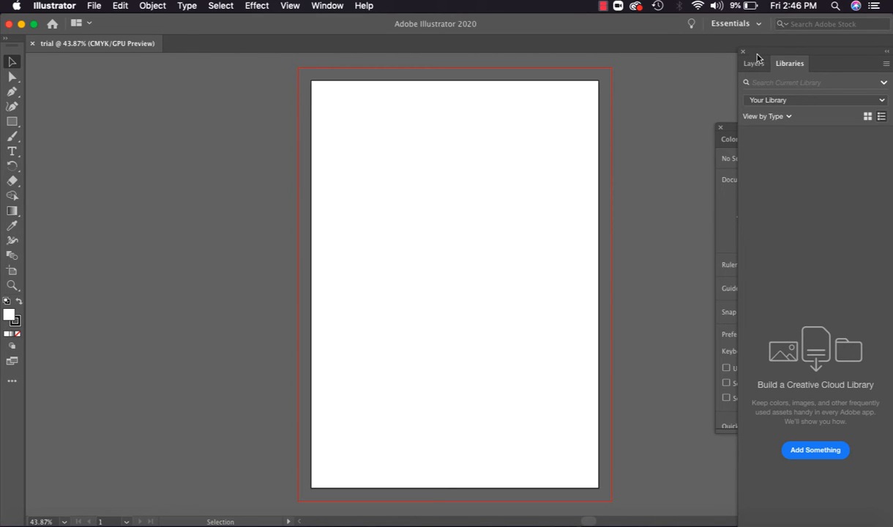
mouse_move(847, 168)
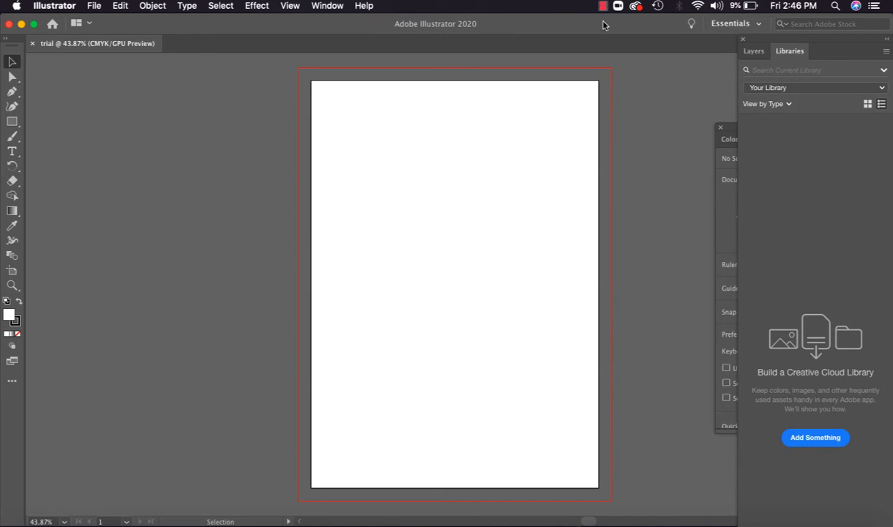
mouse_move(483, 32)
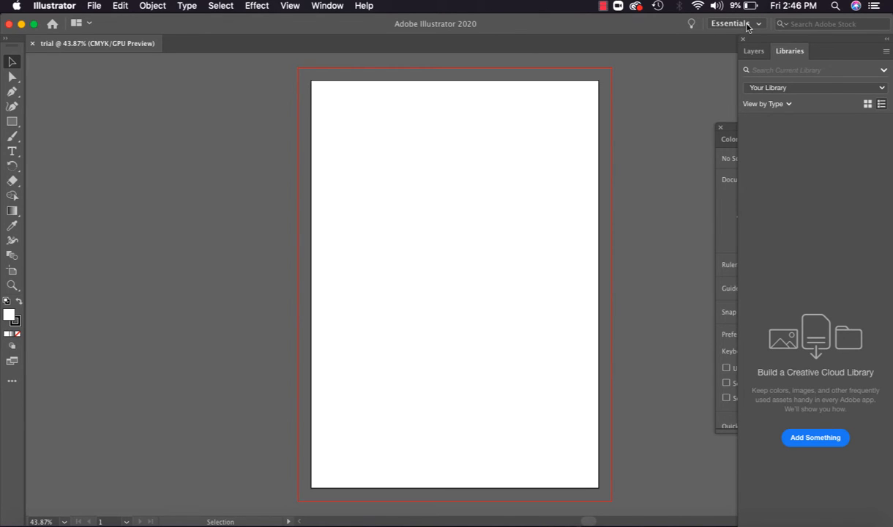
Switch the workspace to Essentials Classic
click(732, 24)
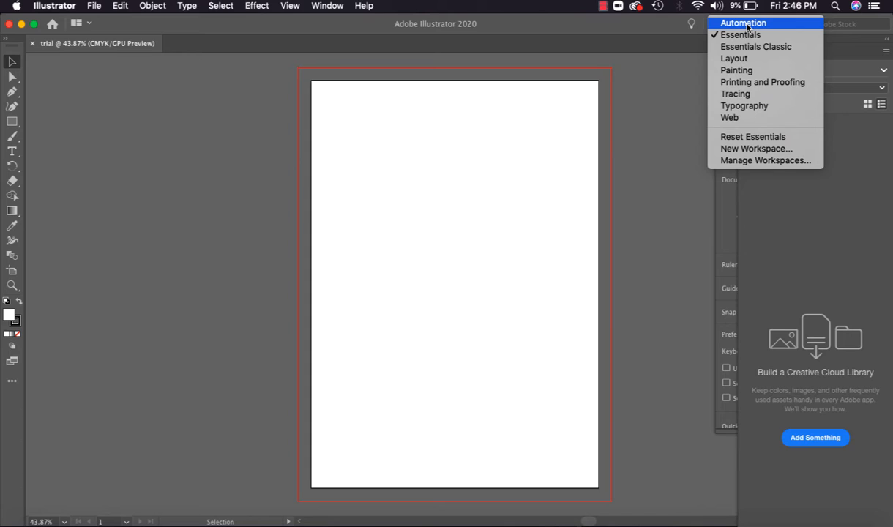
mouse_move(756, 47)
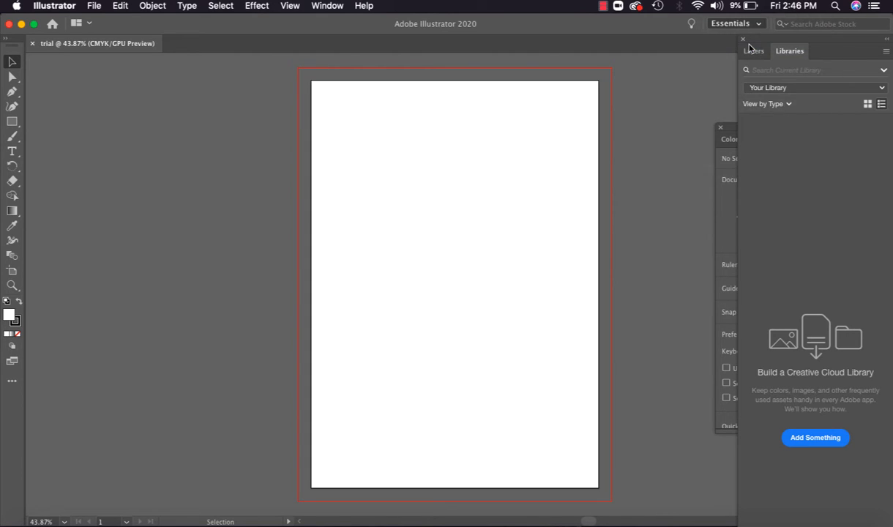
click(733, 24)
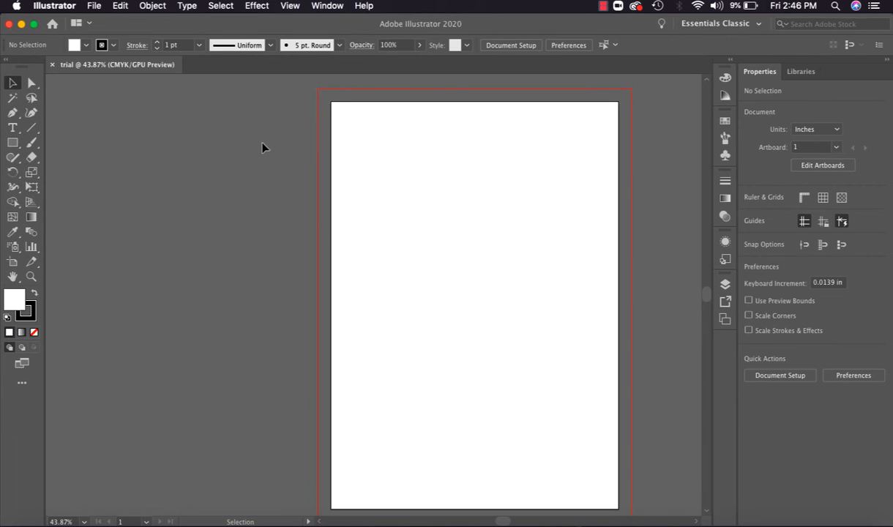
mouse_move(551, 266)
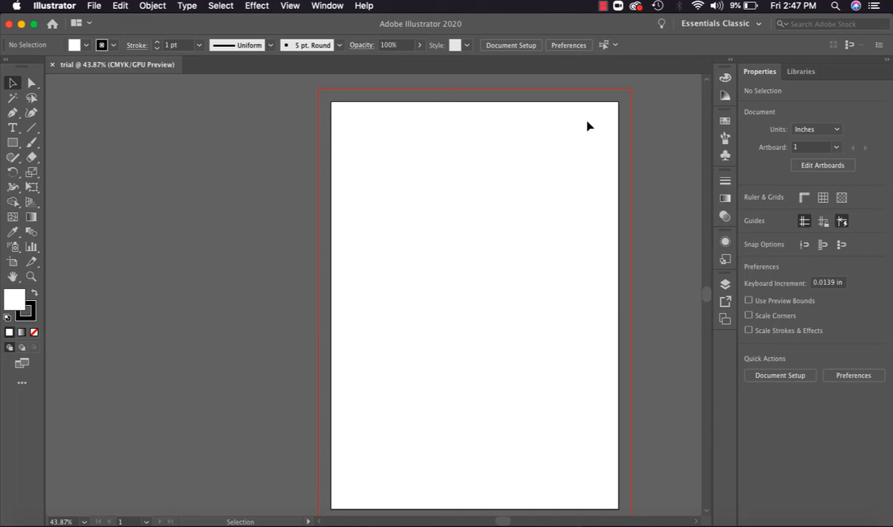
Switch the workspace to Painting
click(720, 23)
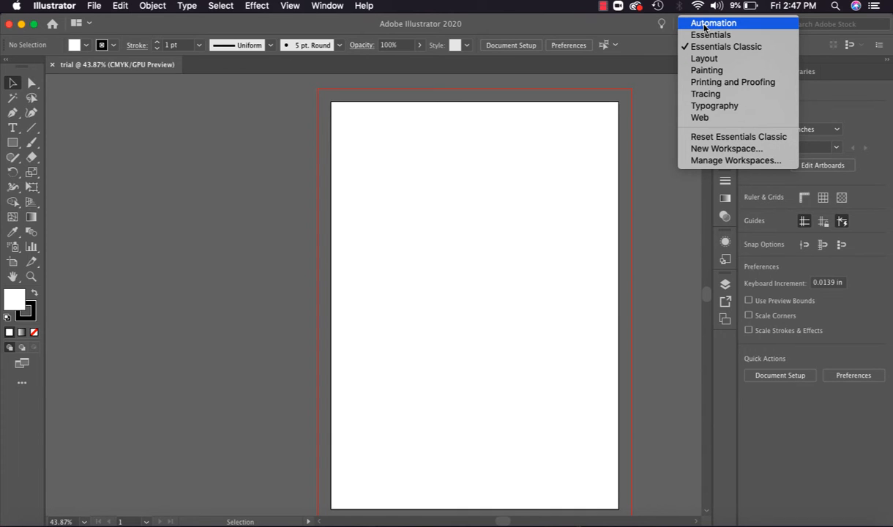
mouse_move(725, 46)
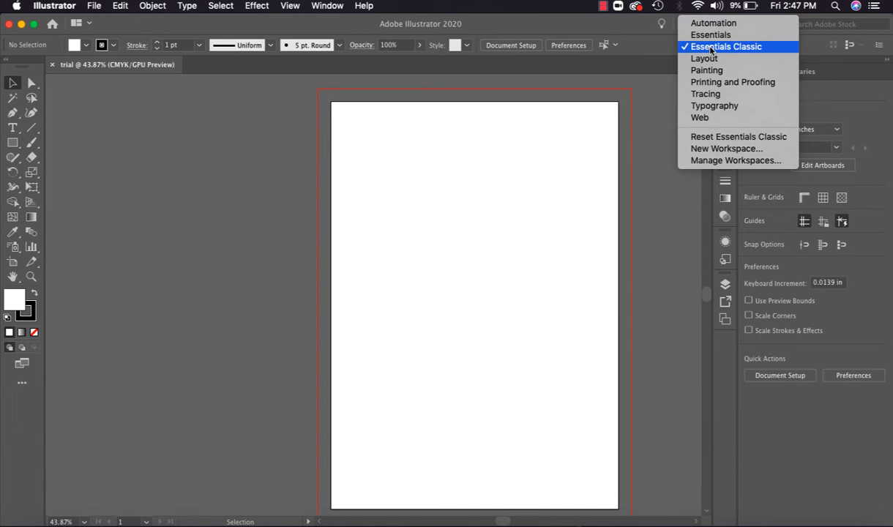
mouse_move(705, 58)
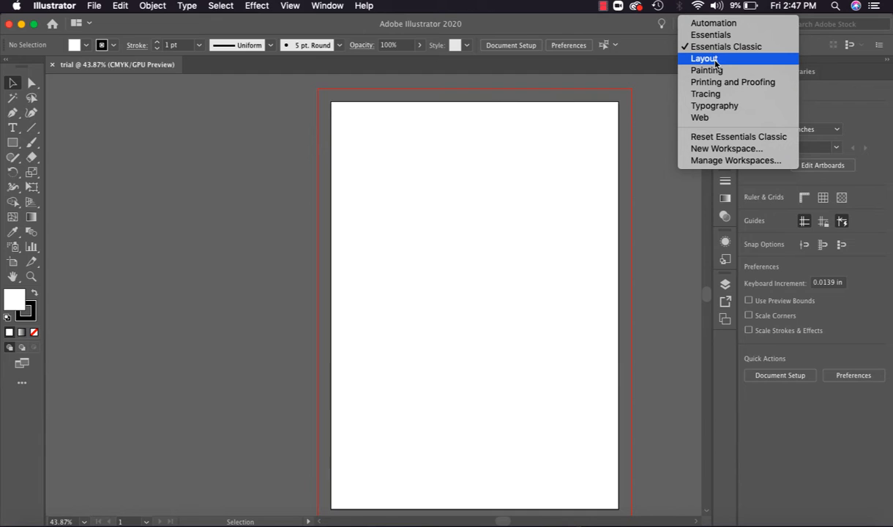
mouse_move(706, 69)
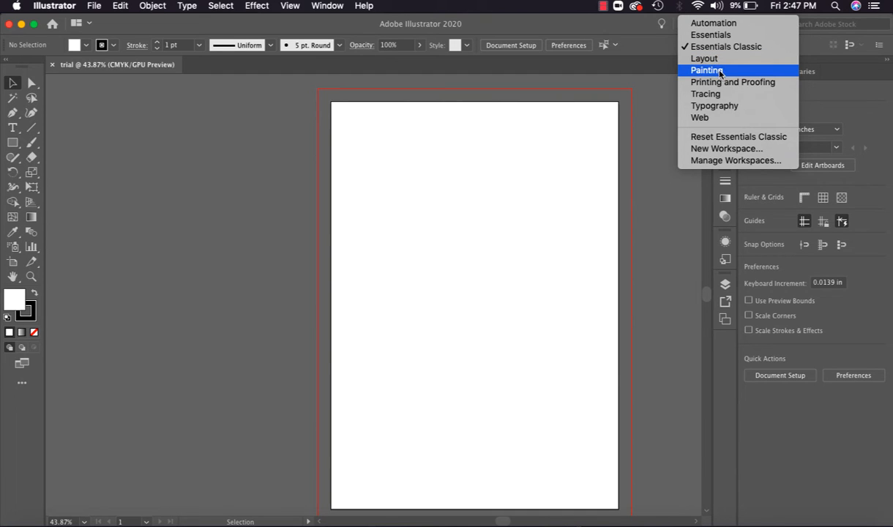
click(707, 70)
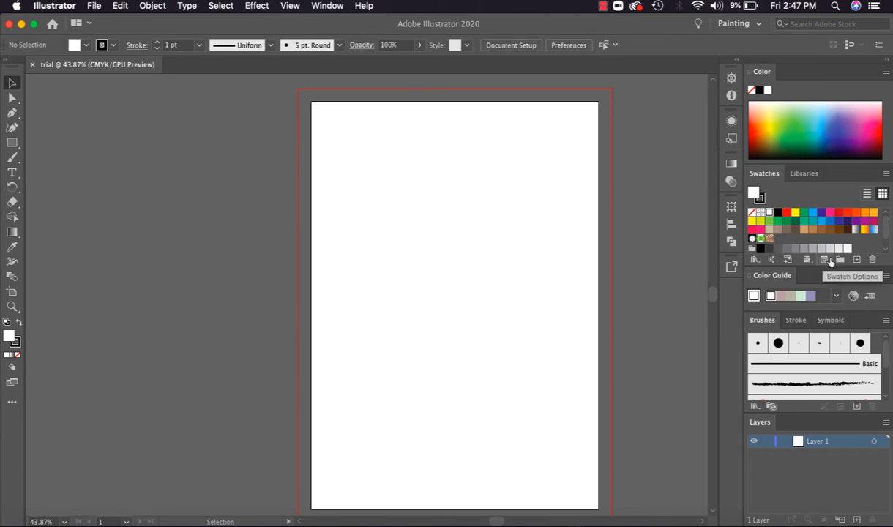
mouse_move(822, 360)
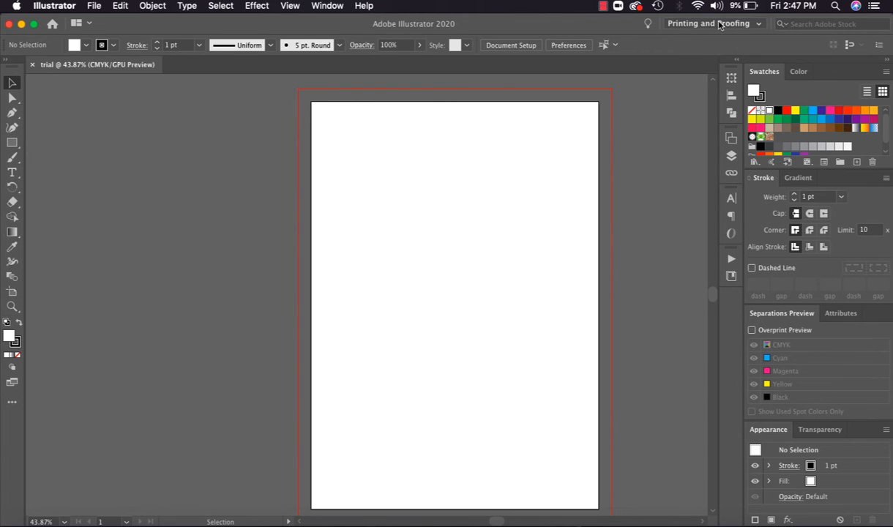
Switch the workspace to Typography
click(710, 24)
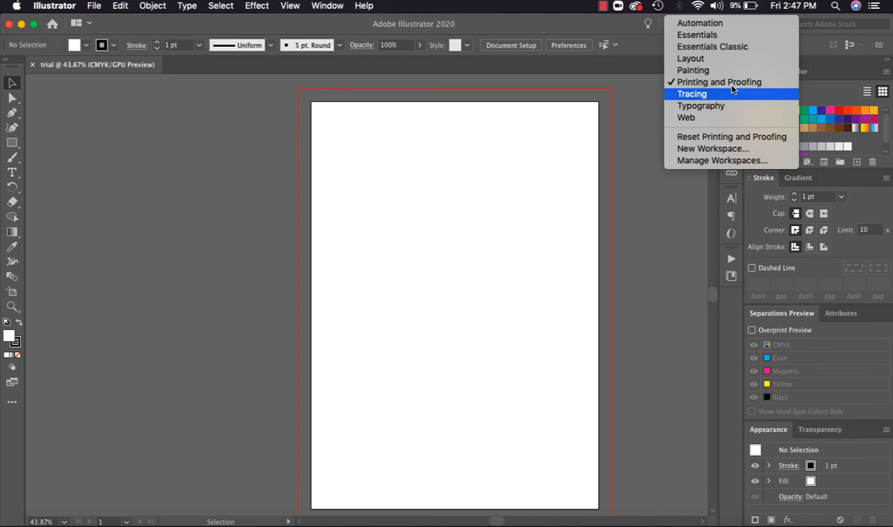
click(692, 94)
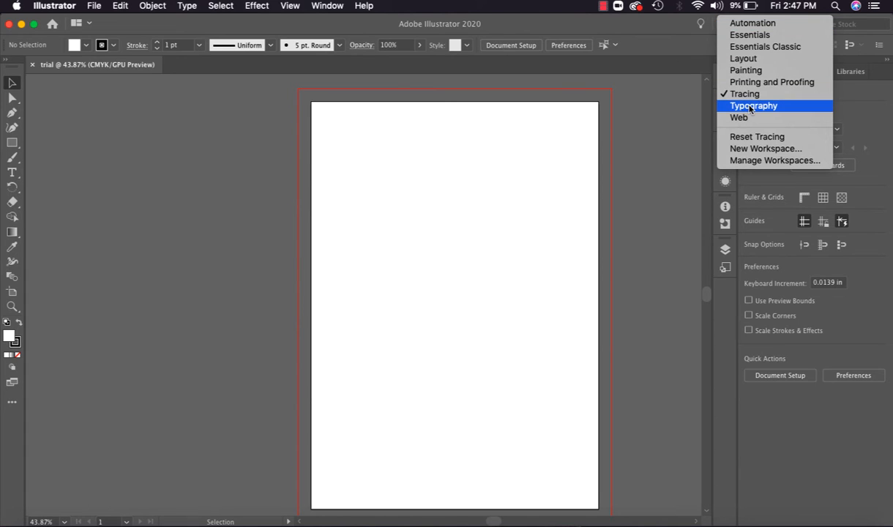
click(753, 106)
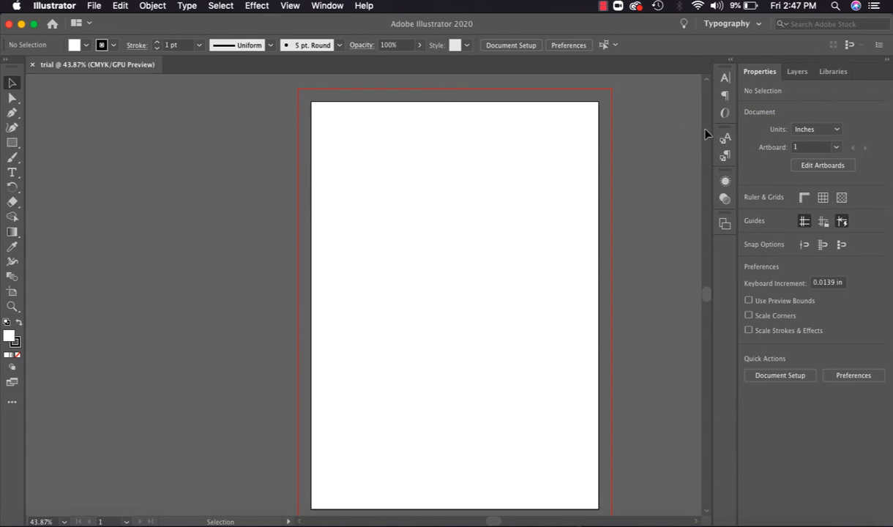
mouse_move(740, 139)
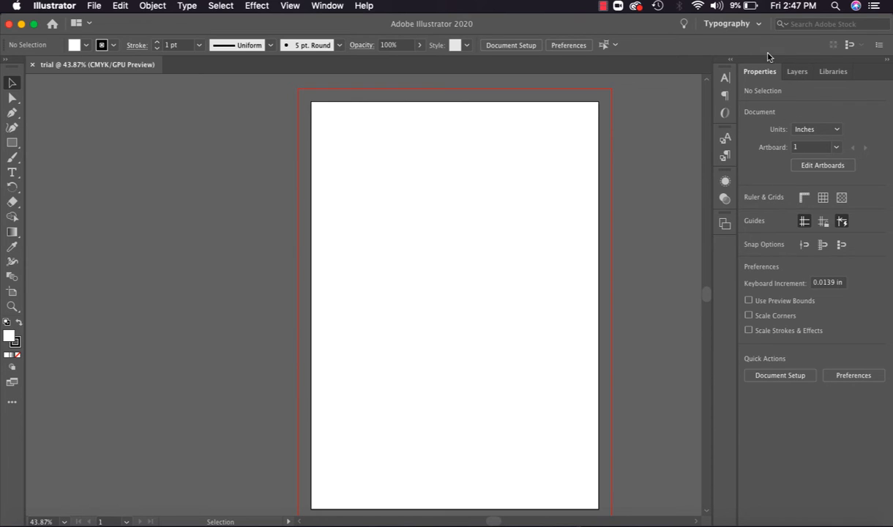
Return to the Essentials Classic workspace and activate the Rectangle tool
click(727, 23)
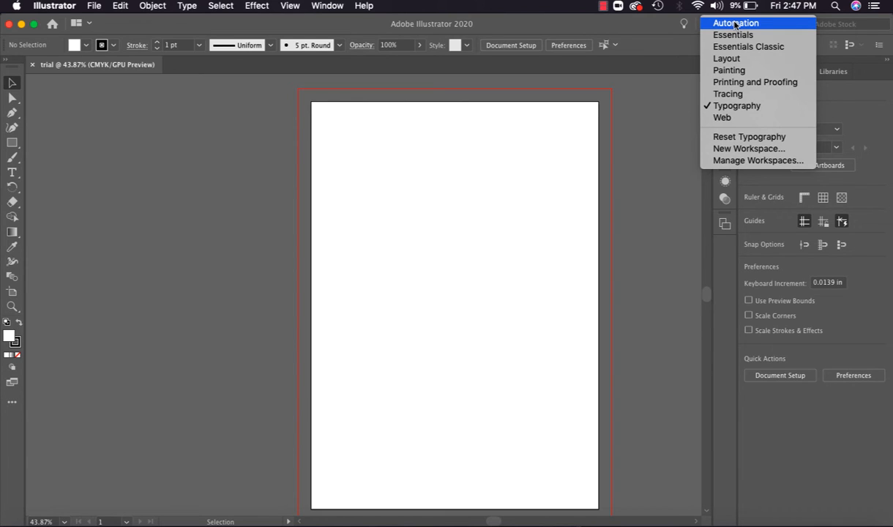
mouse_move(748, 47)
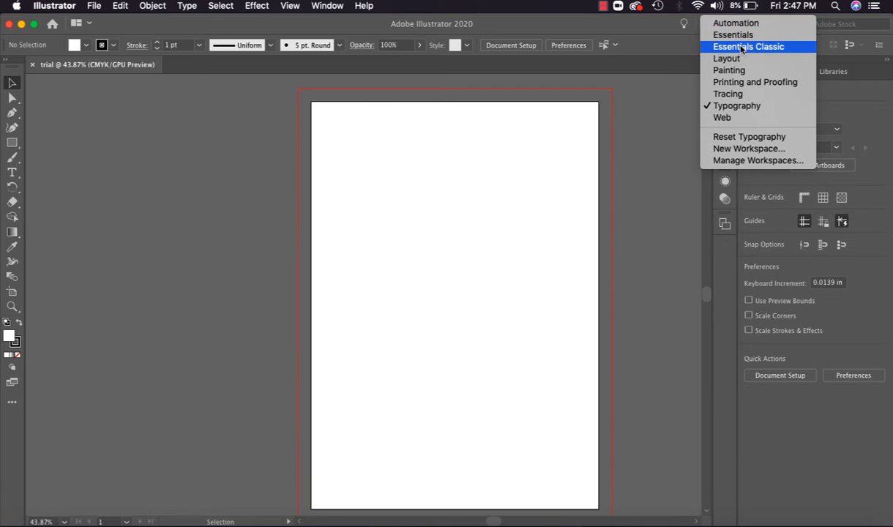
click(749, 46)
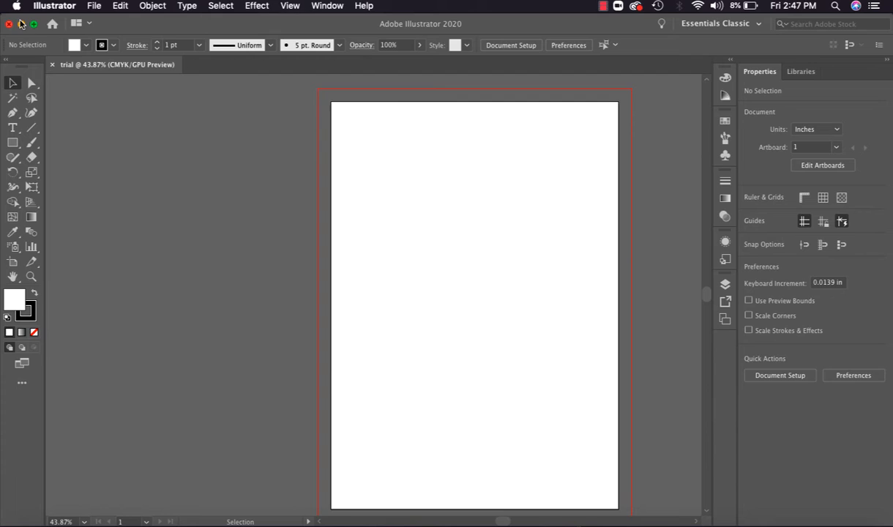
mouse_move(683, 46)
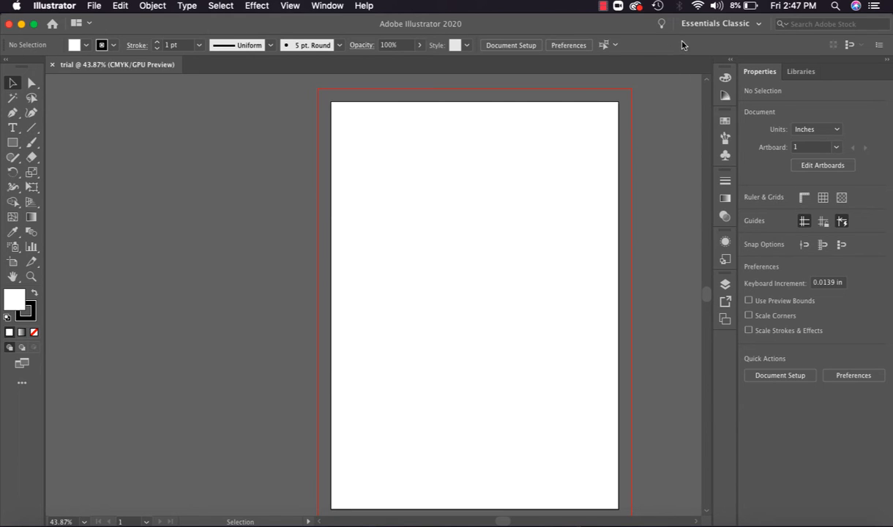
mouse_move(12, 83)
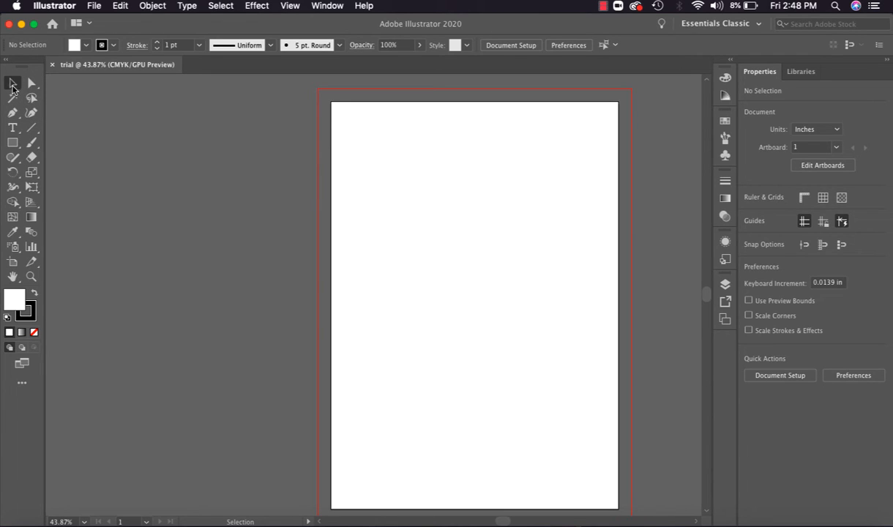
mouse_move(13, 86)
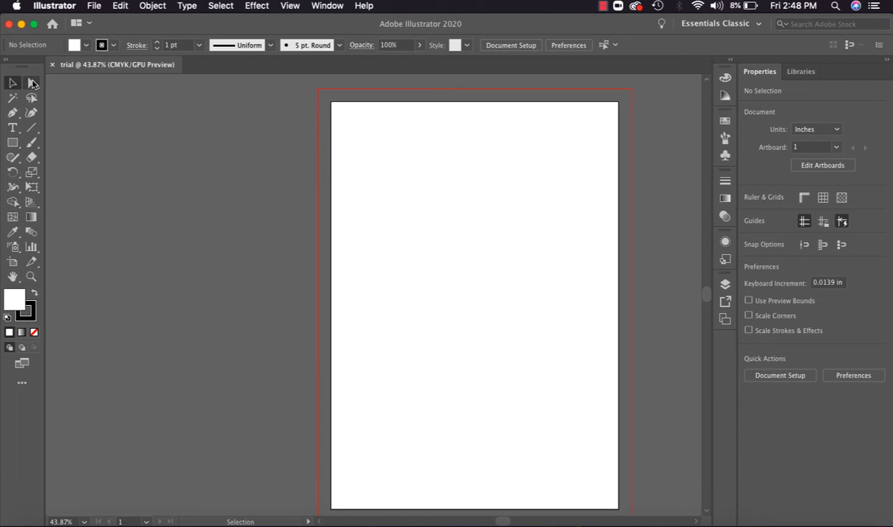
mouse_move(32, 83)
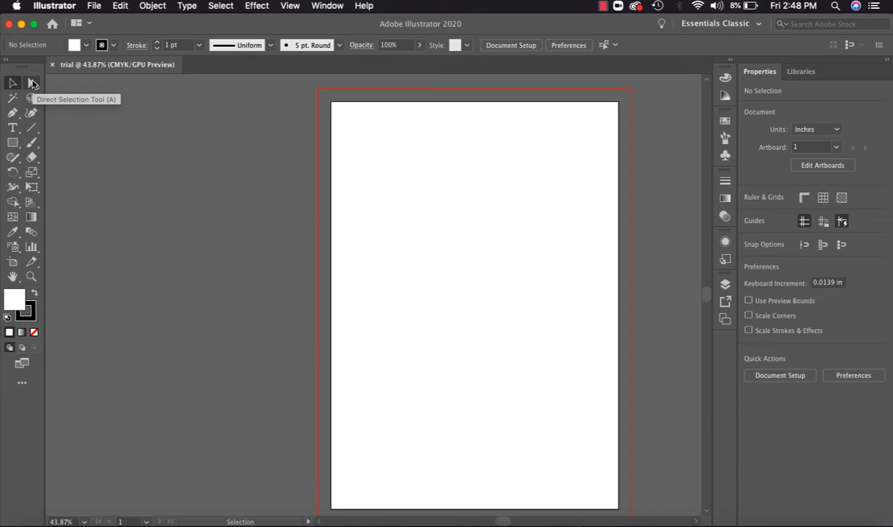
mouse_move(13, 99)
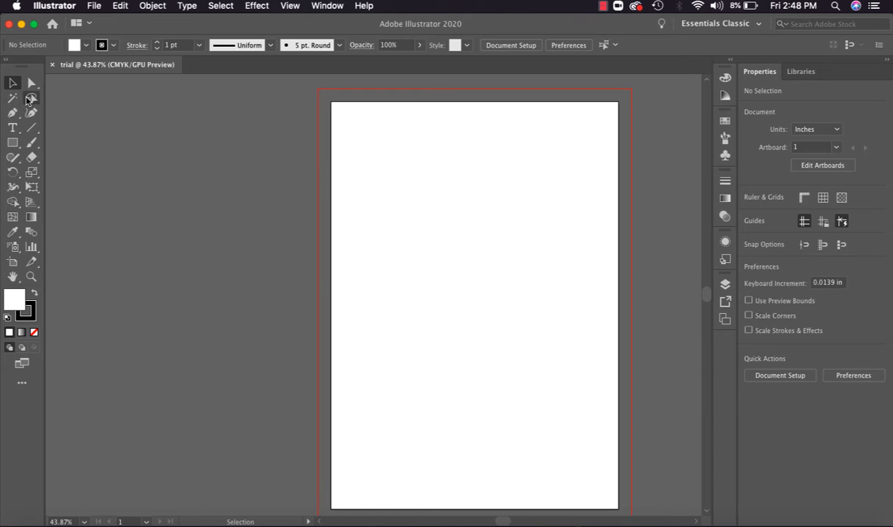
mouse_move(32, 99)
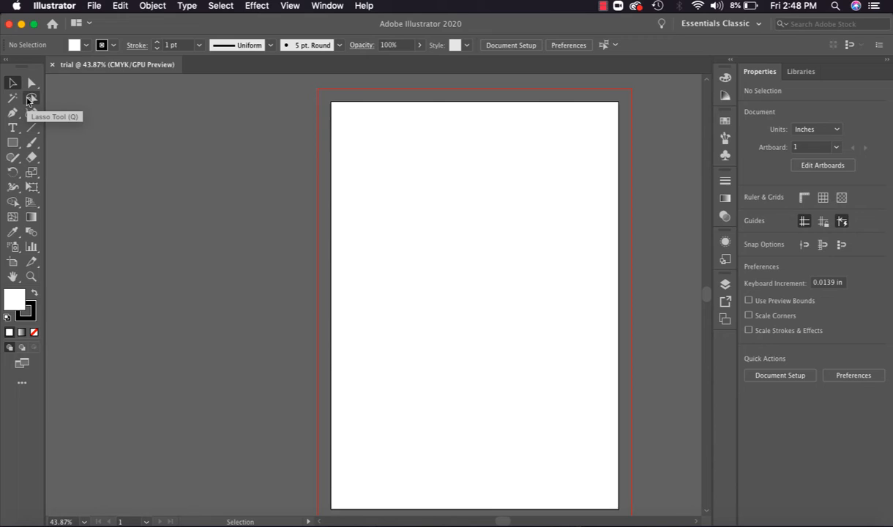
mouse_move(13, 113)
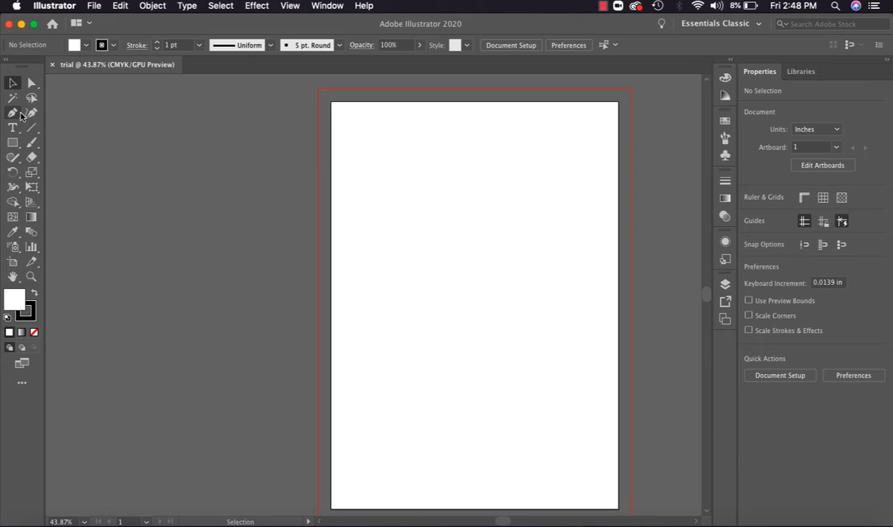
mouse_move(30, 114)
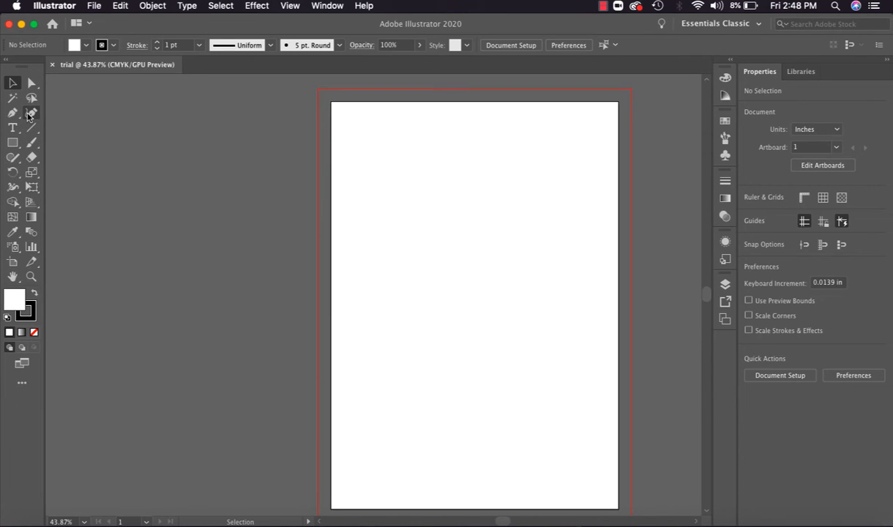
mouse_move(12, 130)
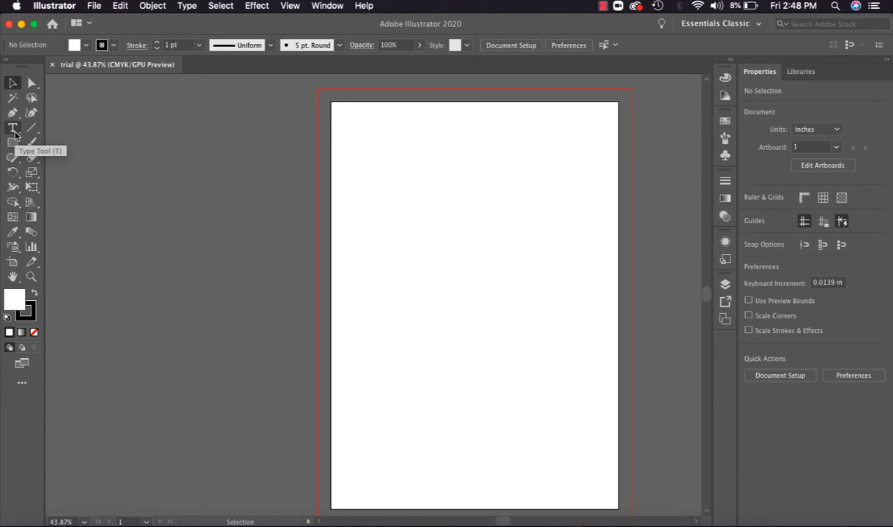
mouse_move(32, 130)
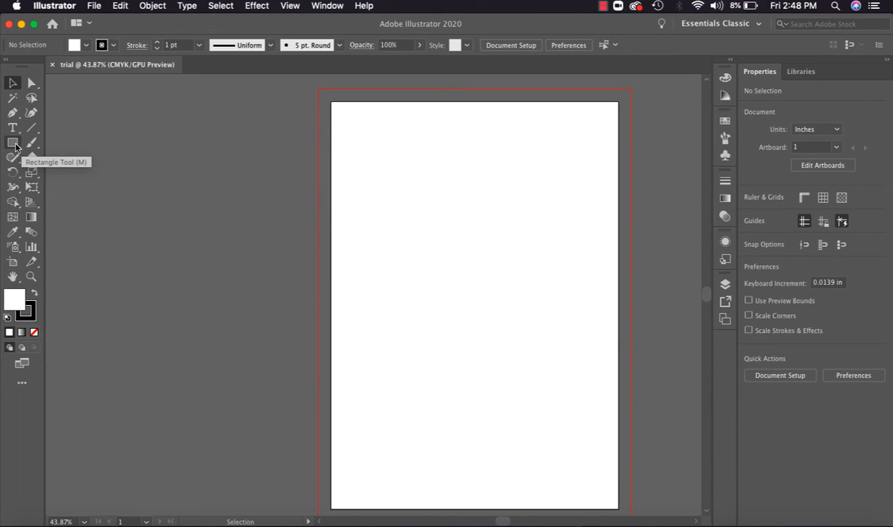
click(13, 144)
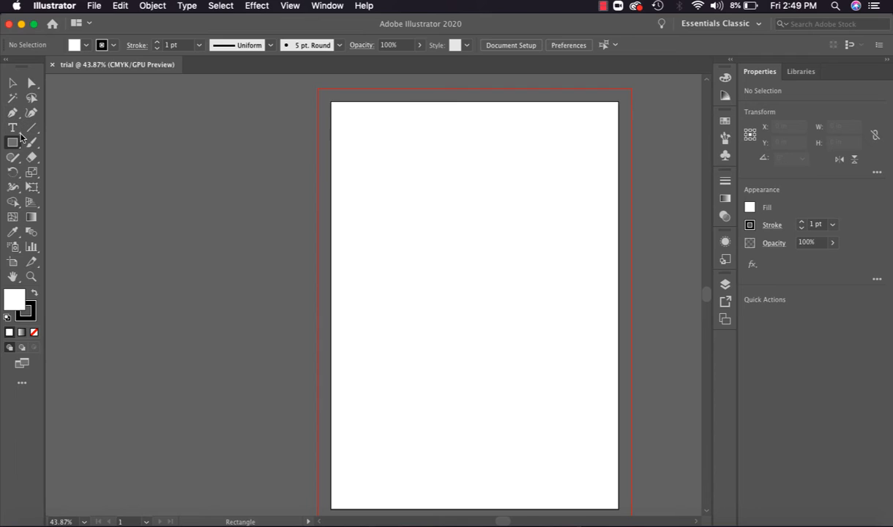
mouse_move(32, 147)
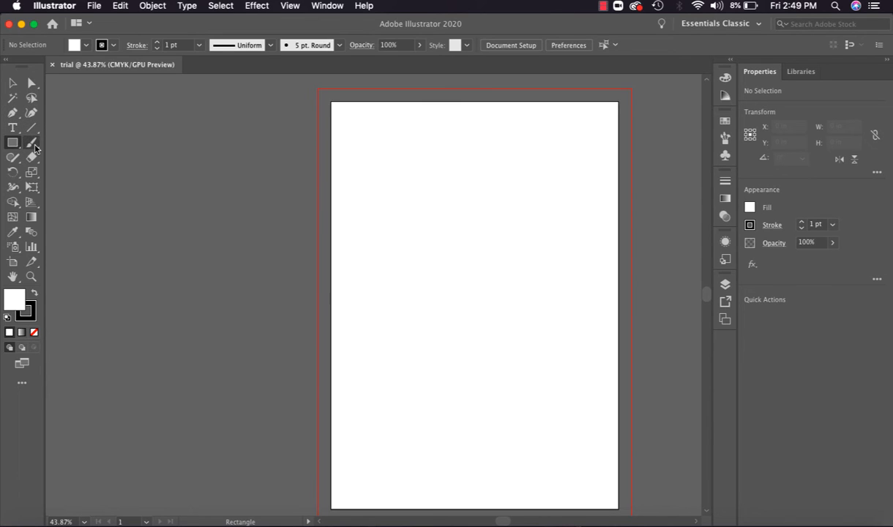
mouse_move(32, 143)
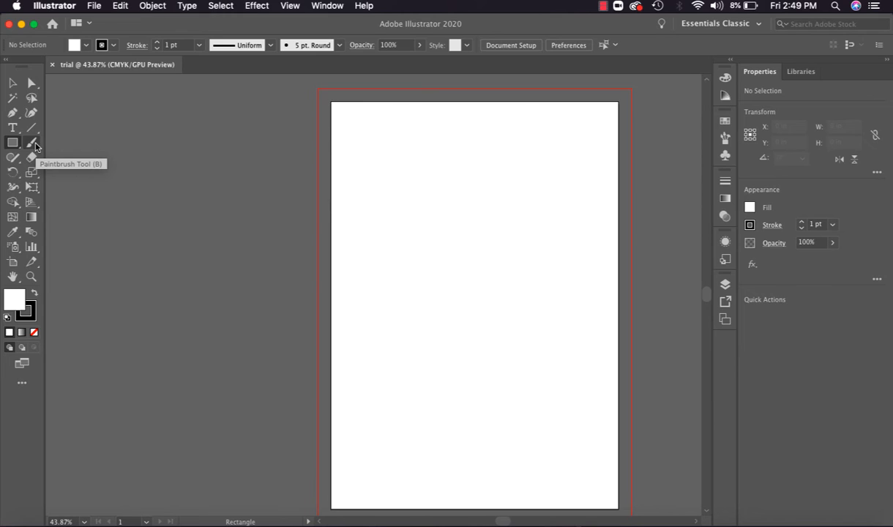
mouse_move(31, 143)
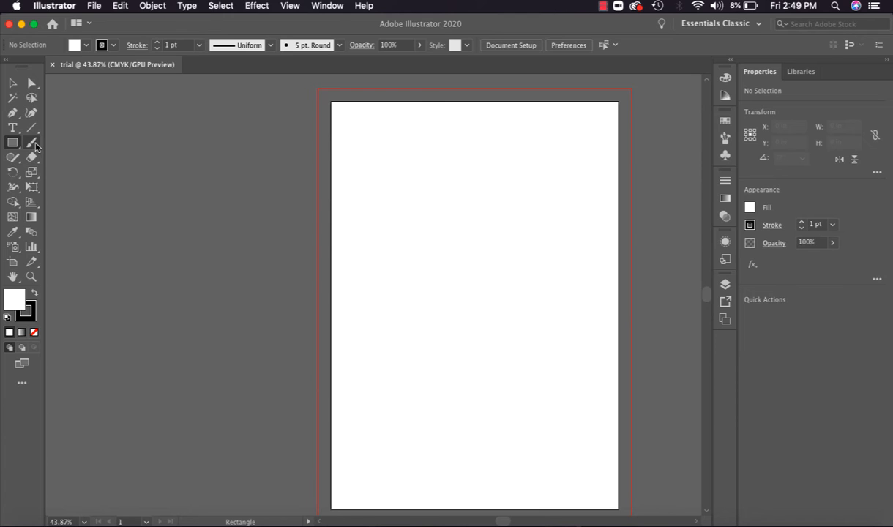
click(33, 142)
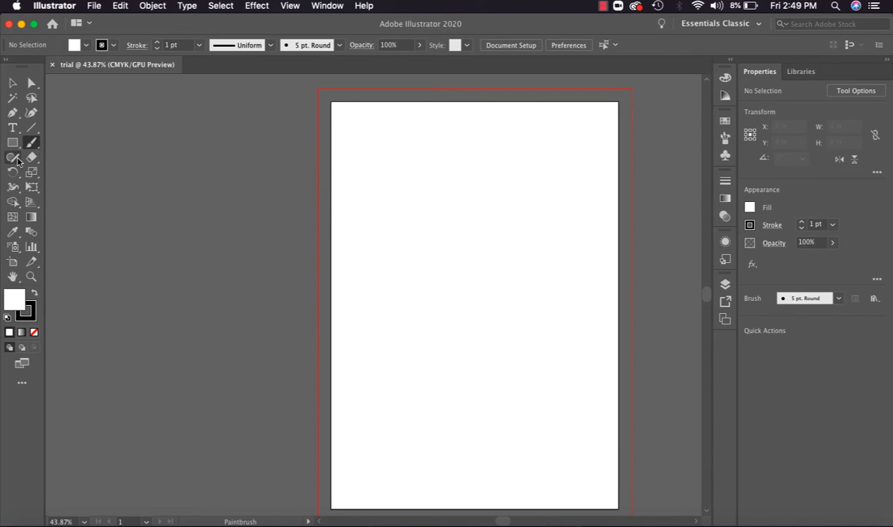
mouse_move(13, 159)
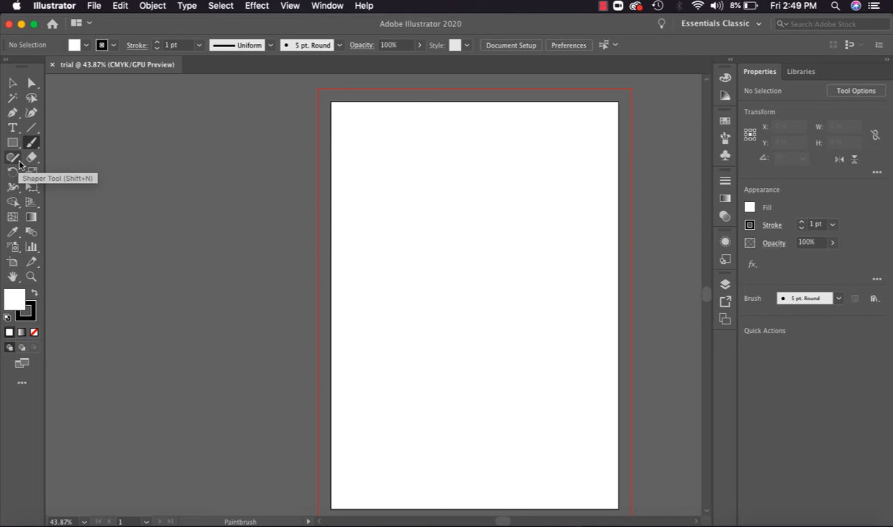
mouse_move(31, 159)
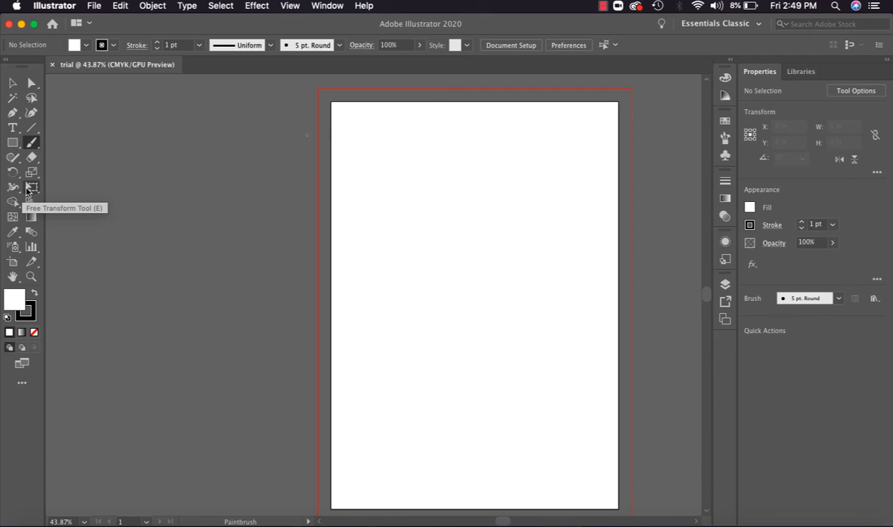
mouse_move(30, 203)
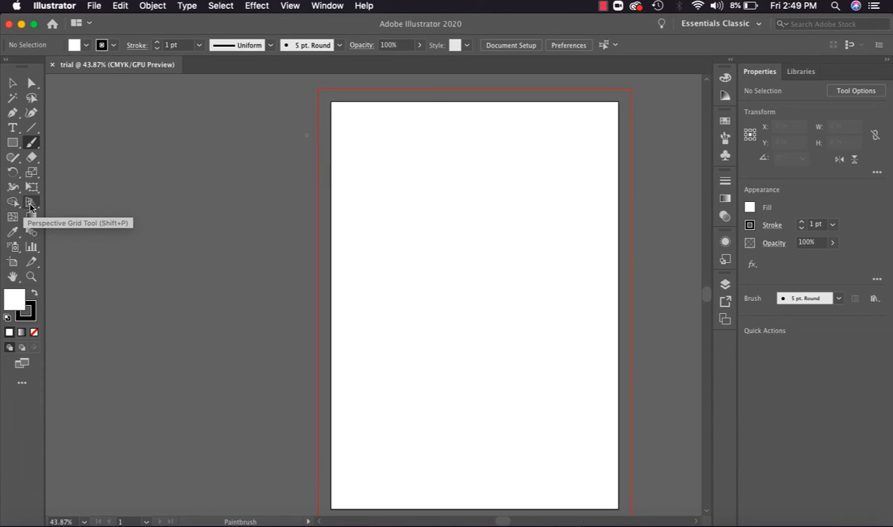
mouse_move(13, 217)
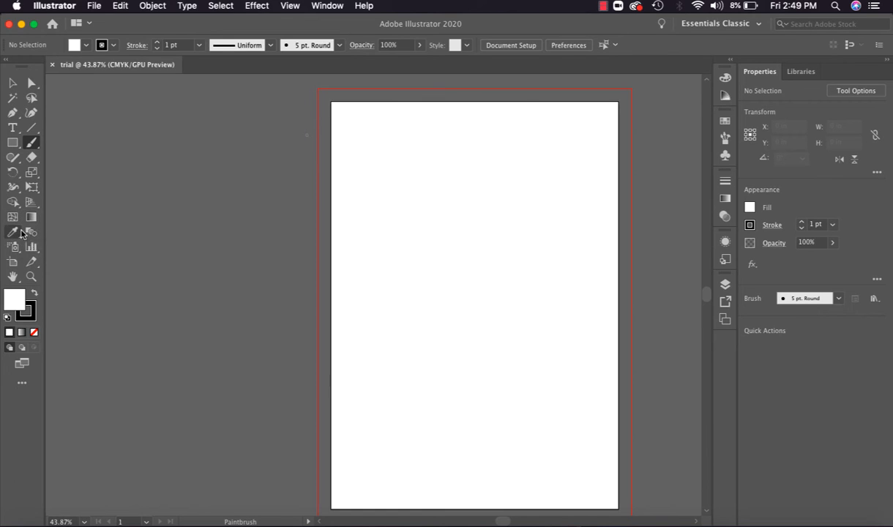
mouse_move(31, 232)
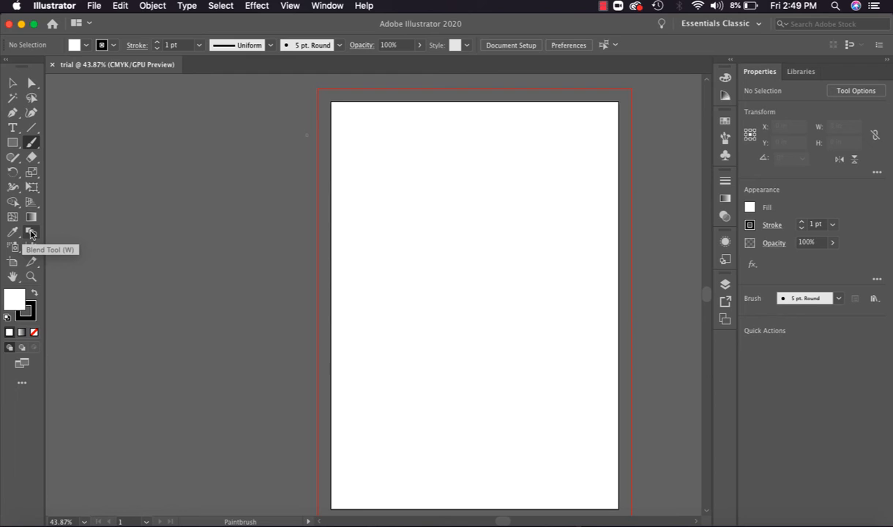
mouse_move(15, 248)
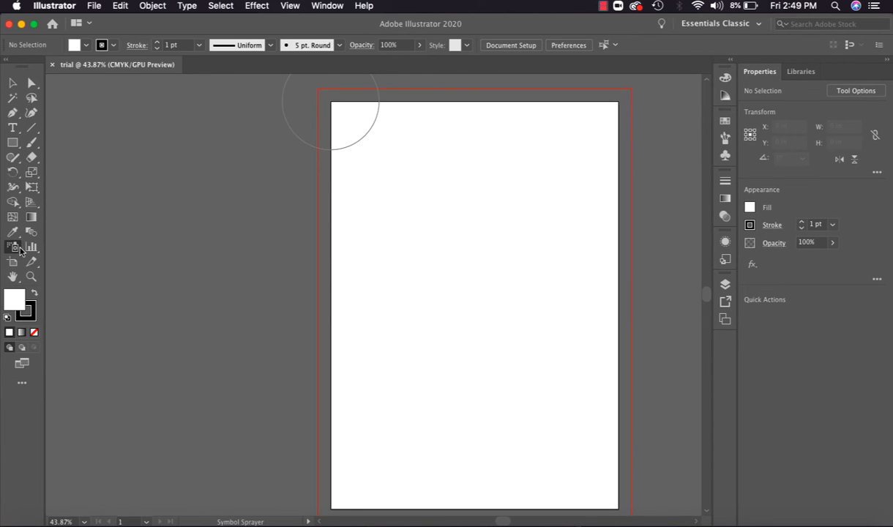
mouse_move(31, 248)
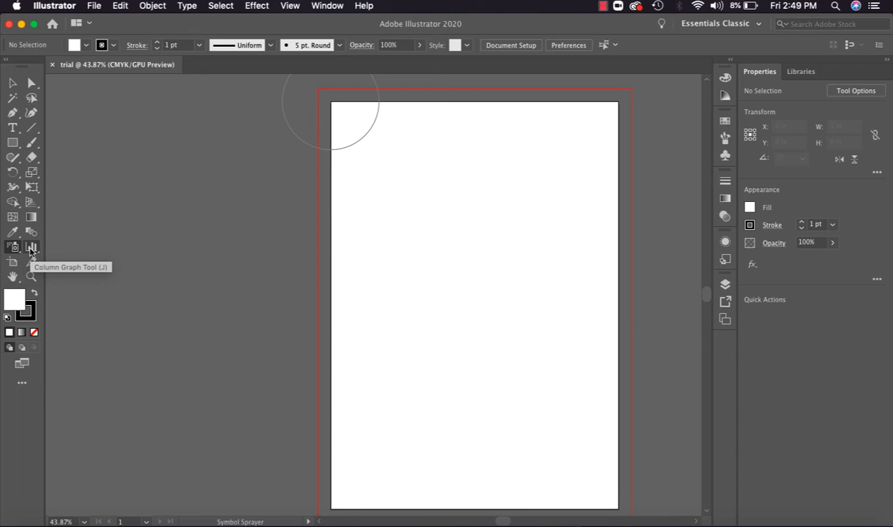
click(32, 247)
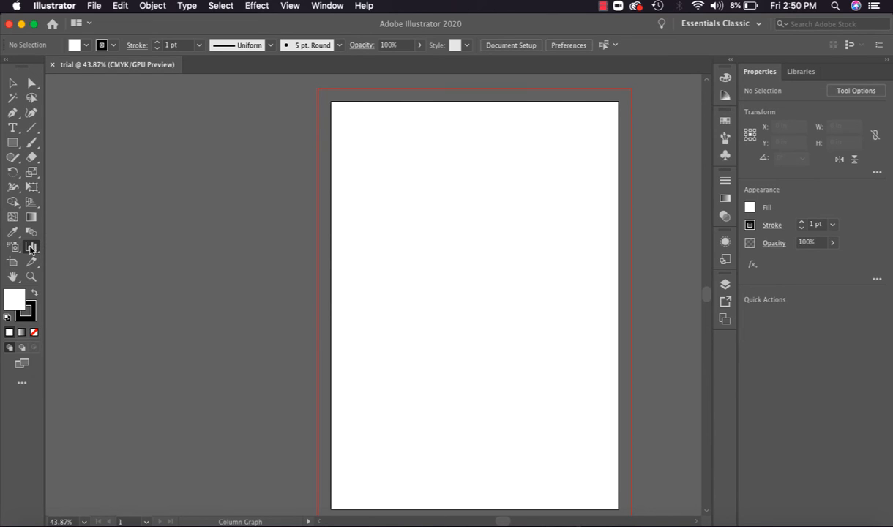
mouse_move(13, 262)
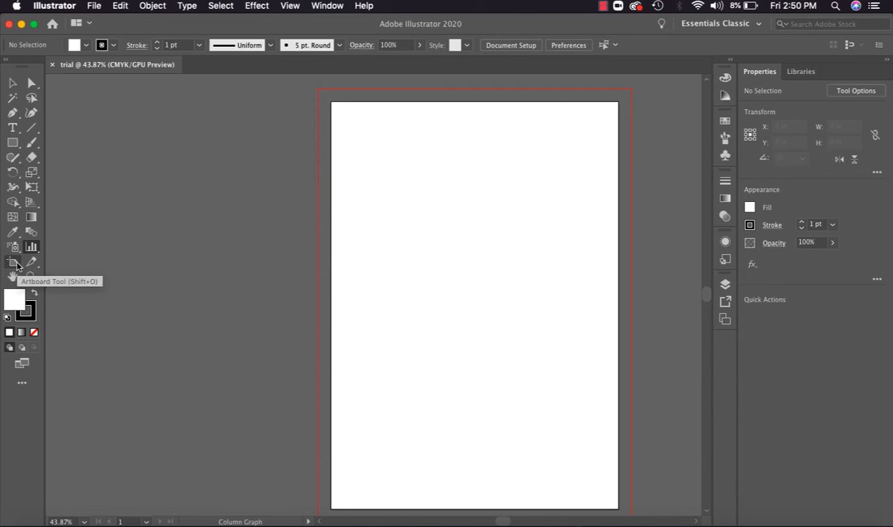
Activate the Artboard Tool to edit the artboard's size and name
click(14, 263)
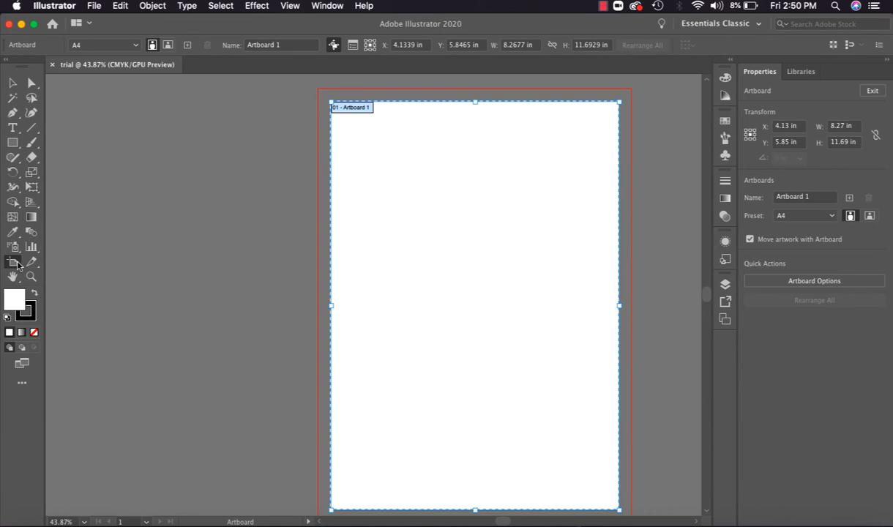
click(13, 262)
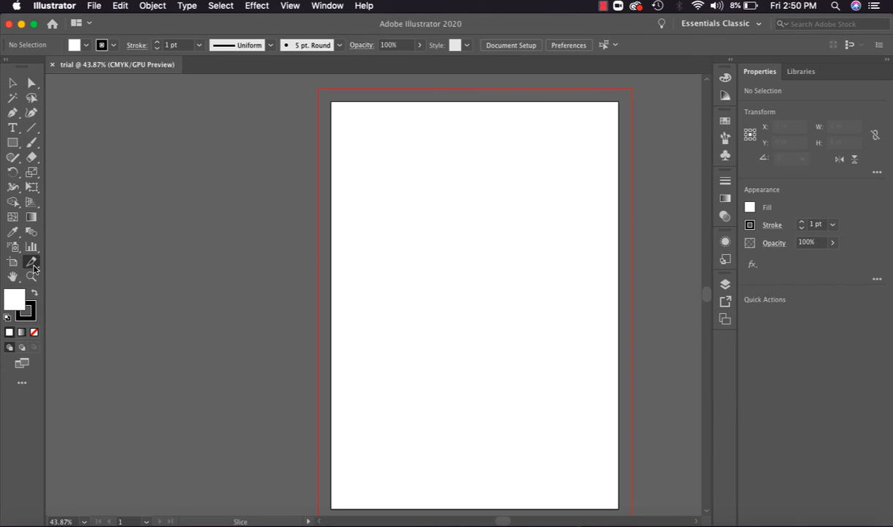
mouse_move(6, 269)
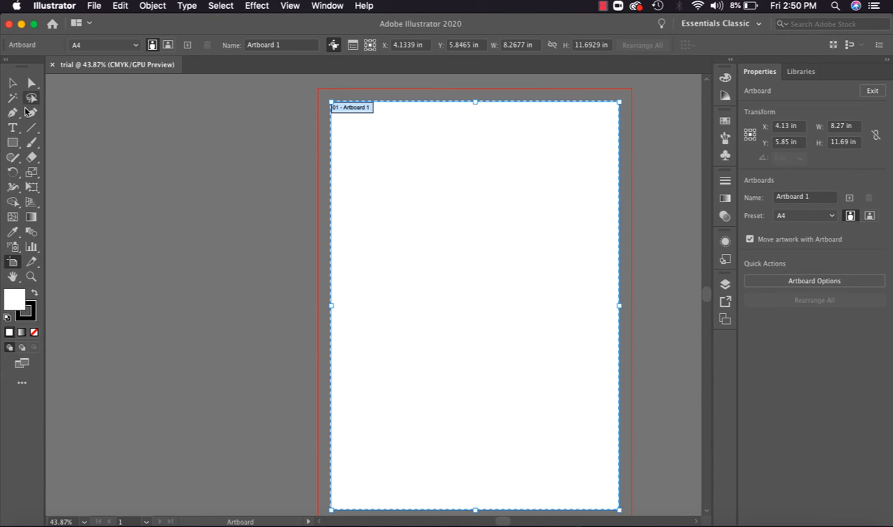
mouse_move(18, 96)
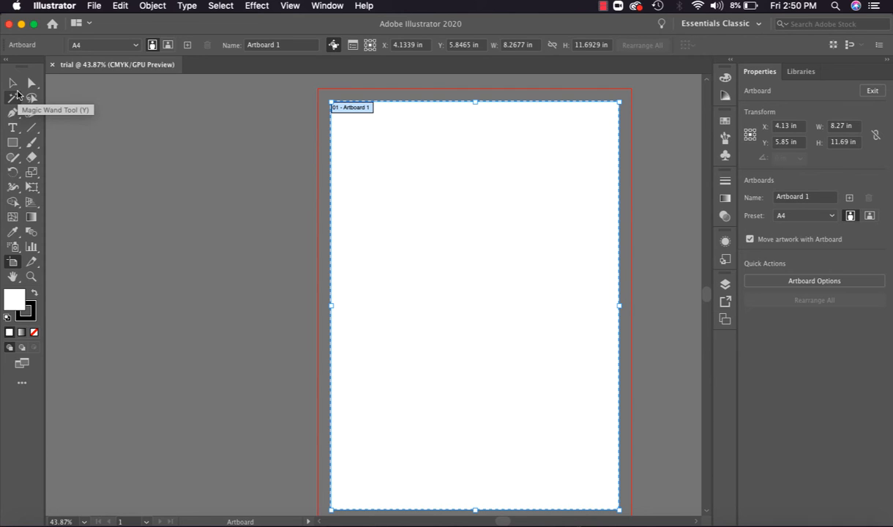
mouse_move(13, 264)
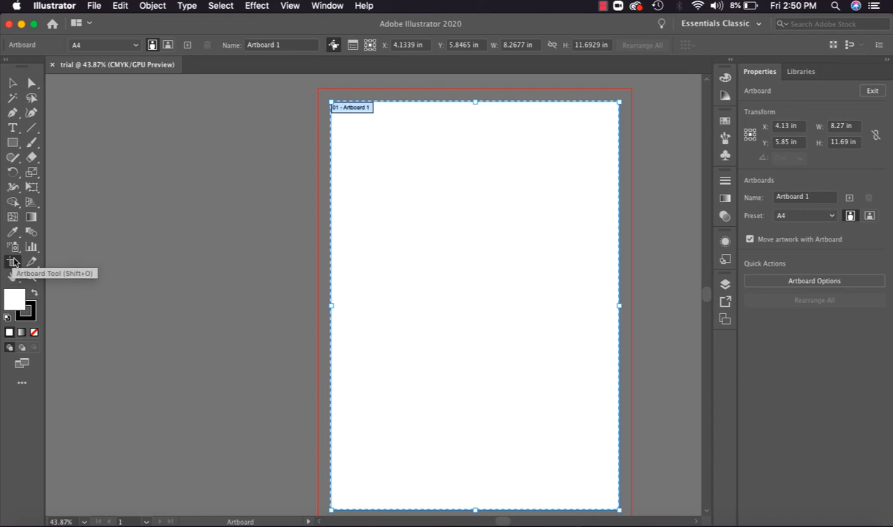
mouse_move(175, 172)
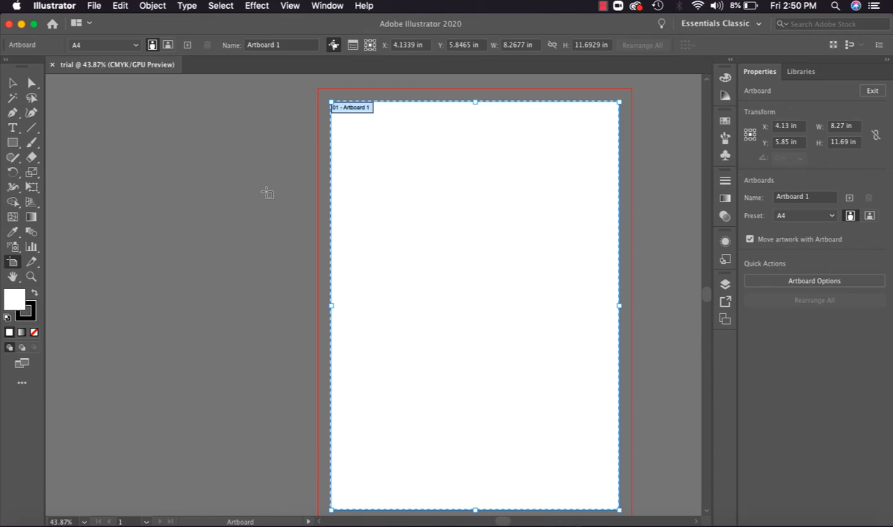
mouse_move(107, 146)
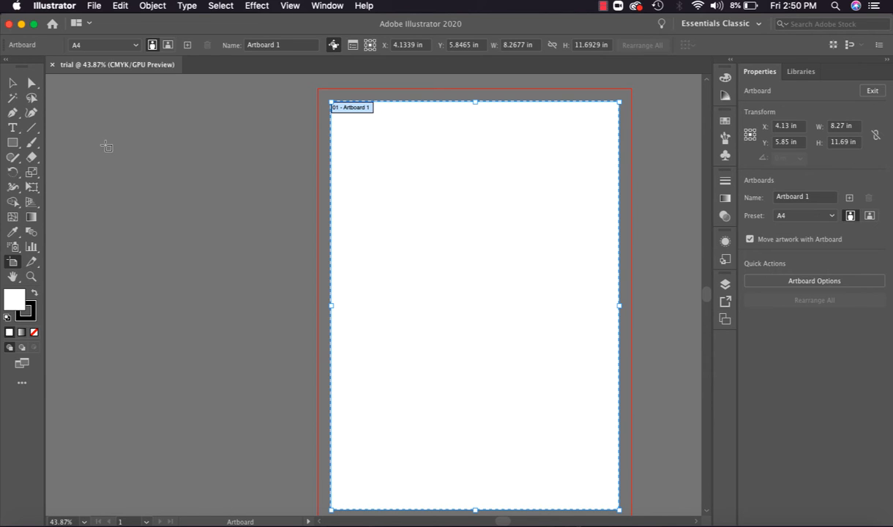
Change the artboard size preset from A4 to A3 (11.6929 × 16.5354 in)
click(102, 44)
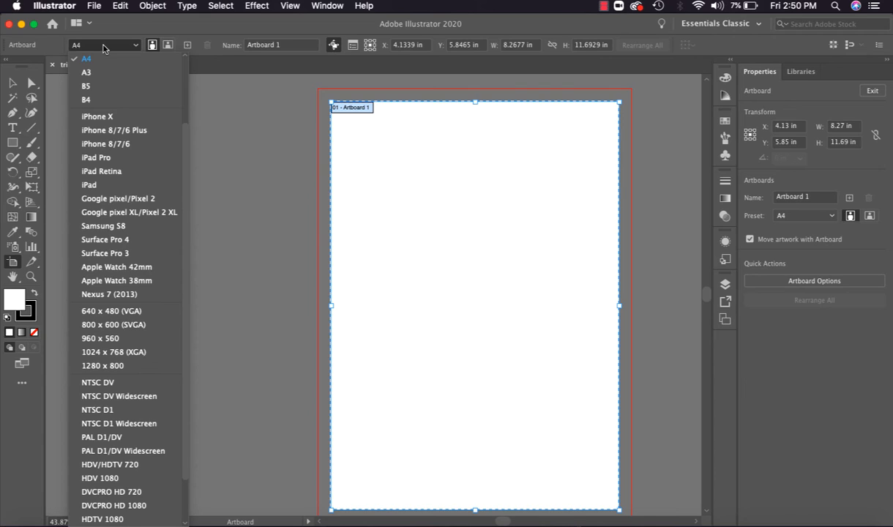
mouse_move(86, 71)
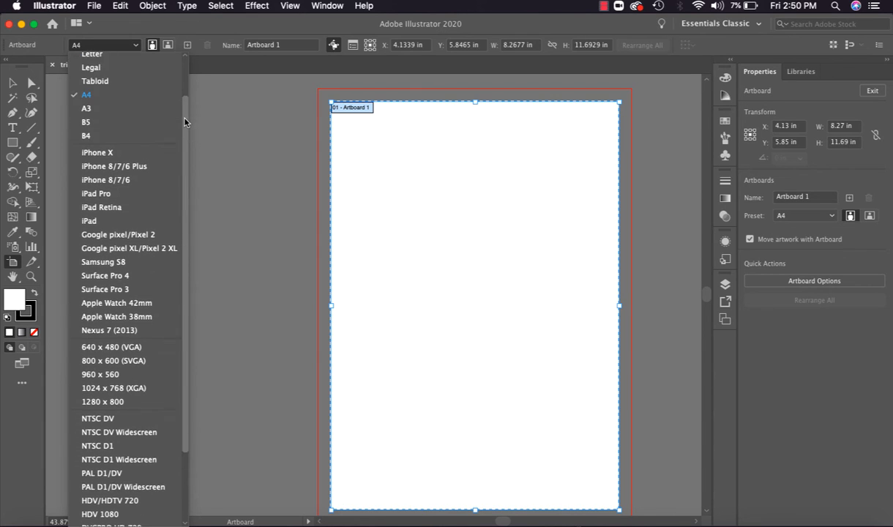
scroll(down, 3)
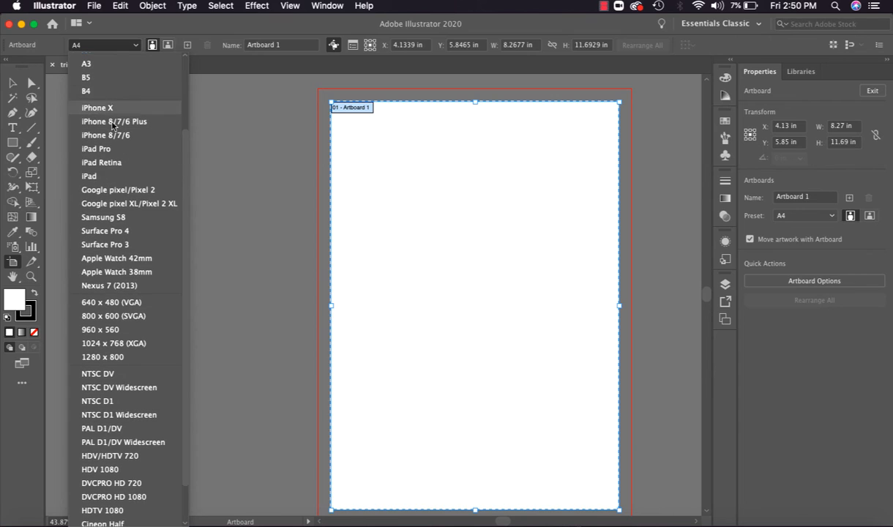
mouse_move(119, 203)
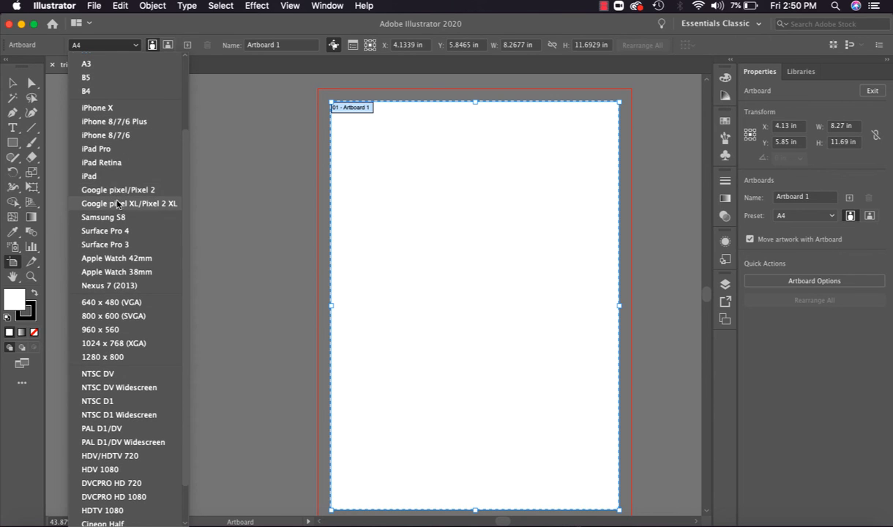
scroll(down, 3)
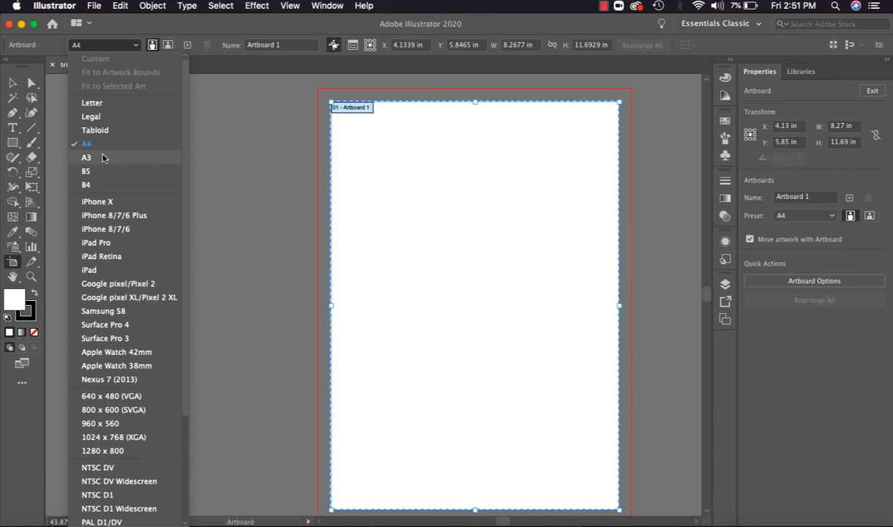
mouse_move(94, 131)
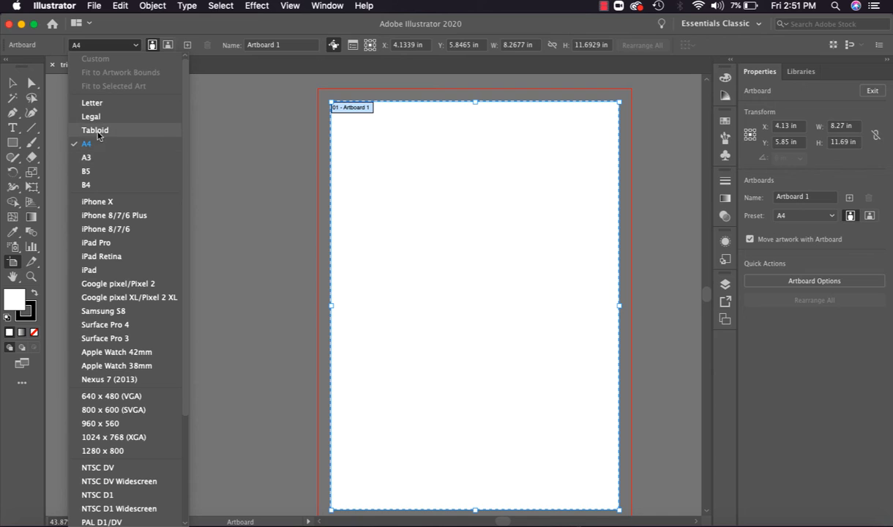
mouse_move(98, 159)
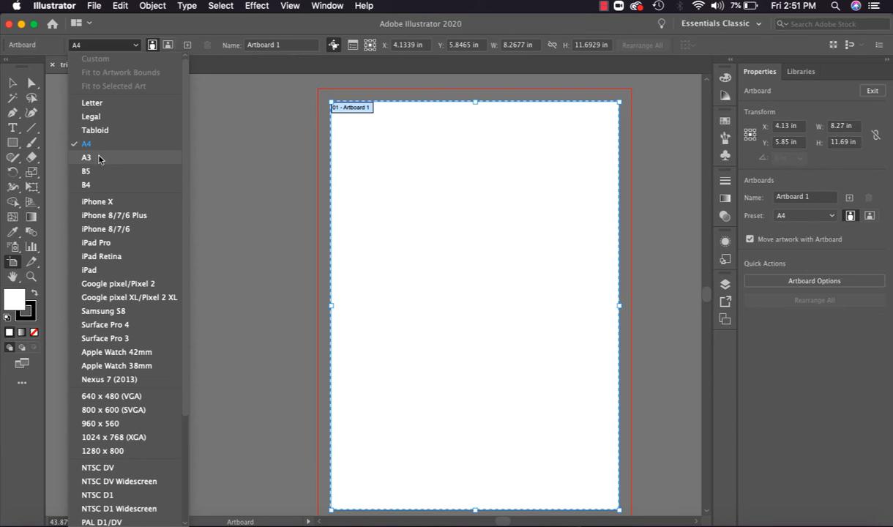
click(87, 158)
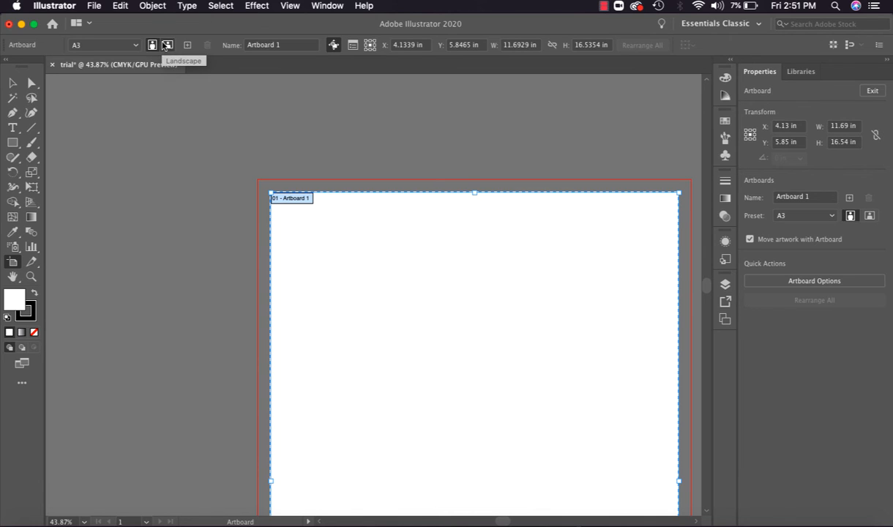
Try landscape, return to portrait, and rename the artboard 'poster'
click(168, 45)
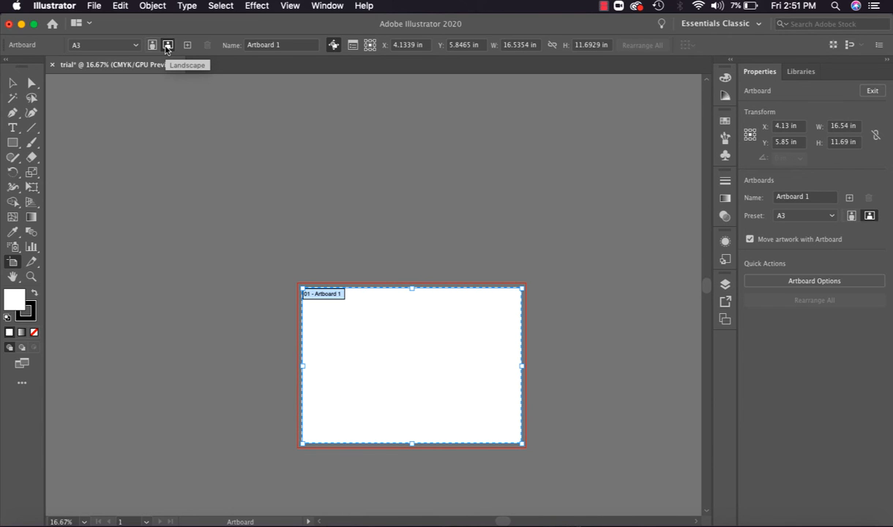
click(152, 45)
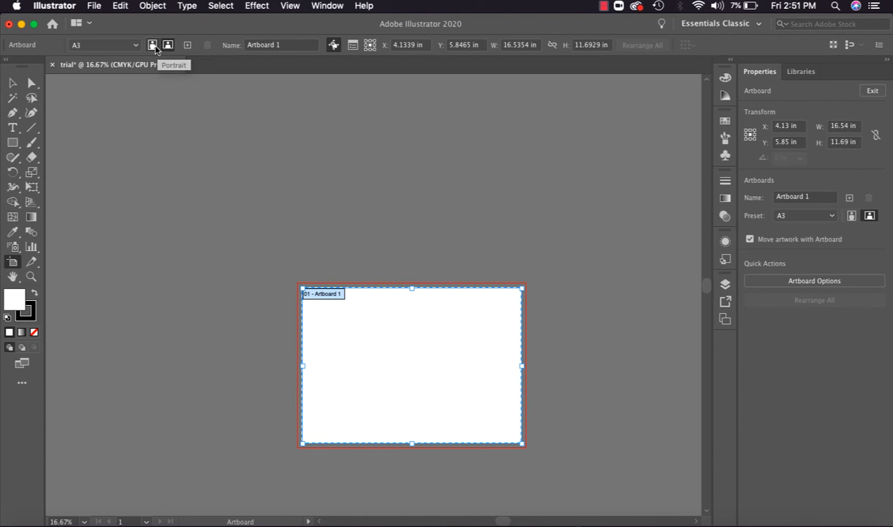
click(167, 44)
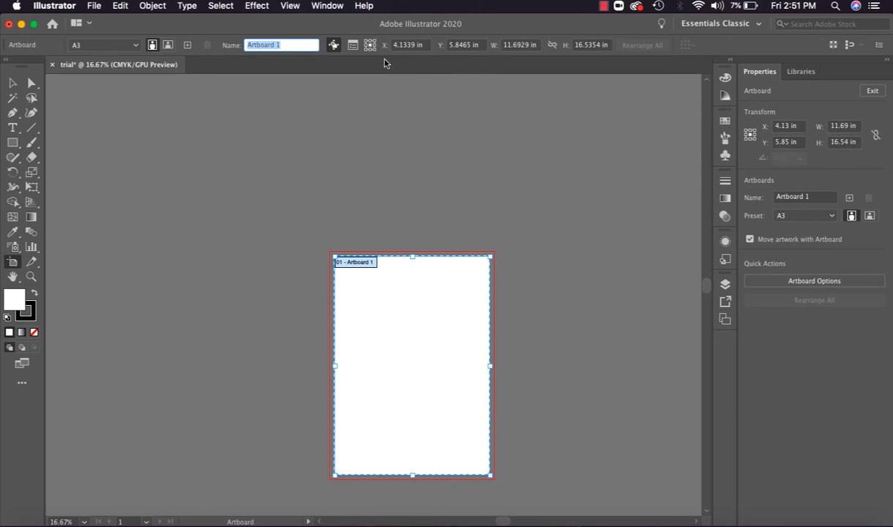
text(pos)
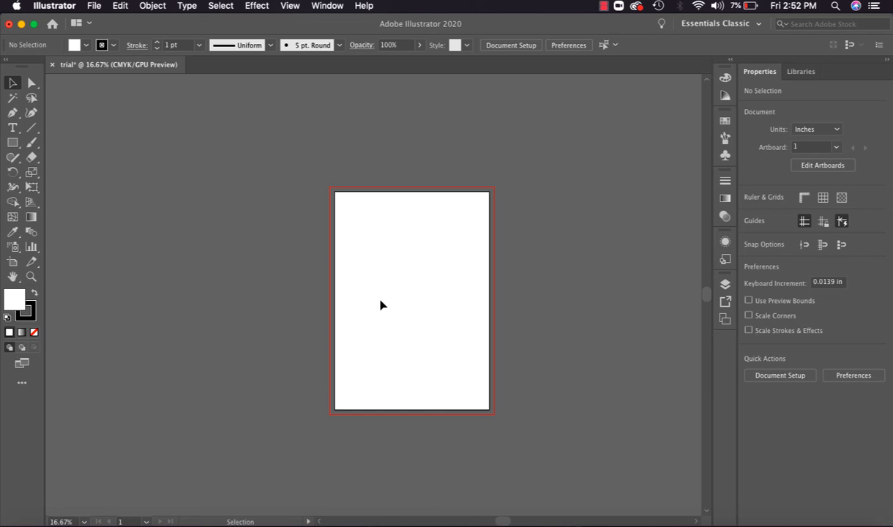
mouse_move(380, 296)
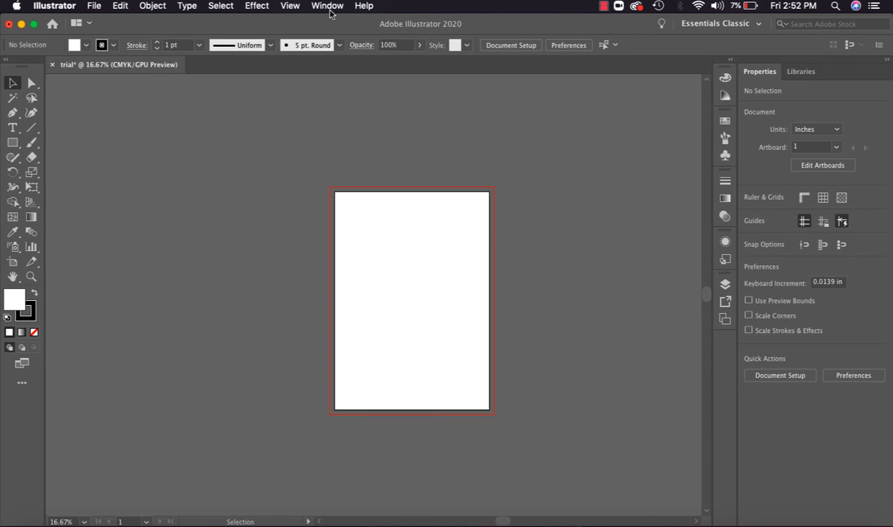
Show the Artboards panel via Window > Artboards, listing the 'poster' artboard
click(327, 6)
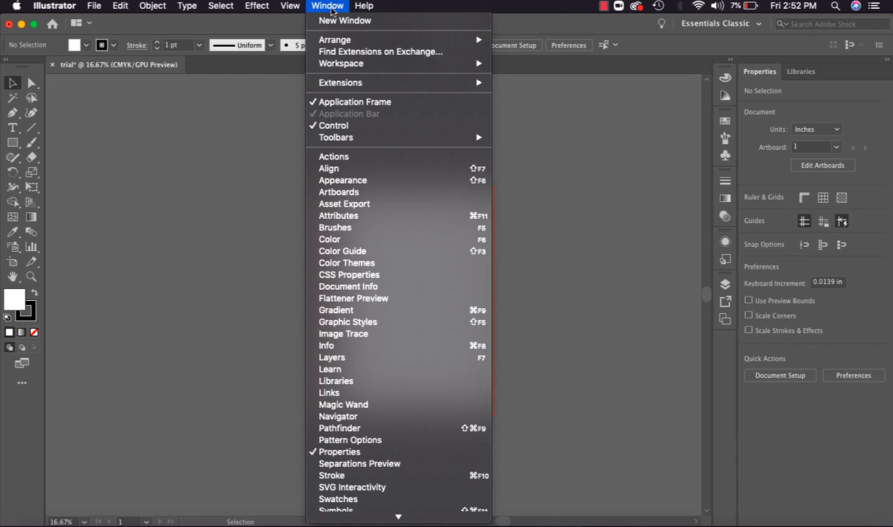
mouse_move(363, 126)
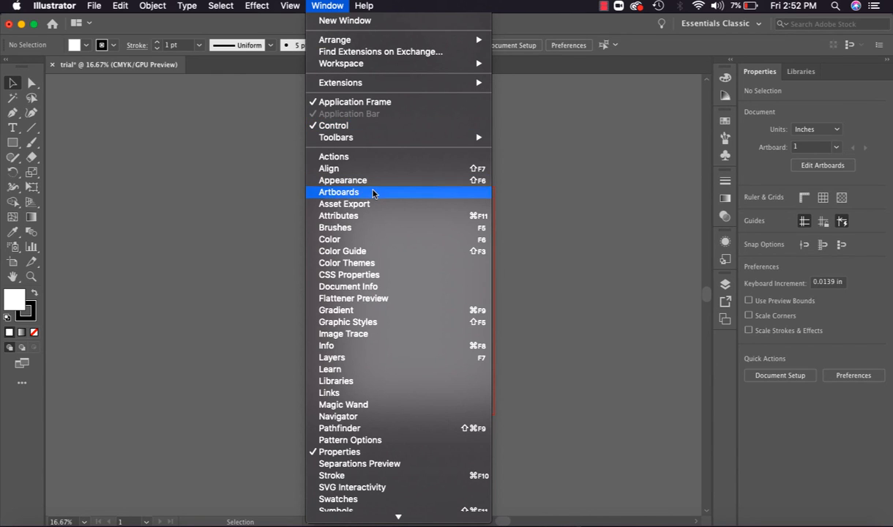
click(339, 192)
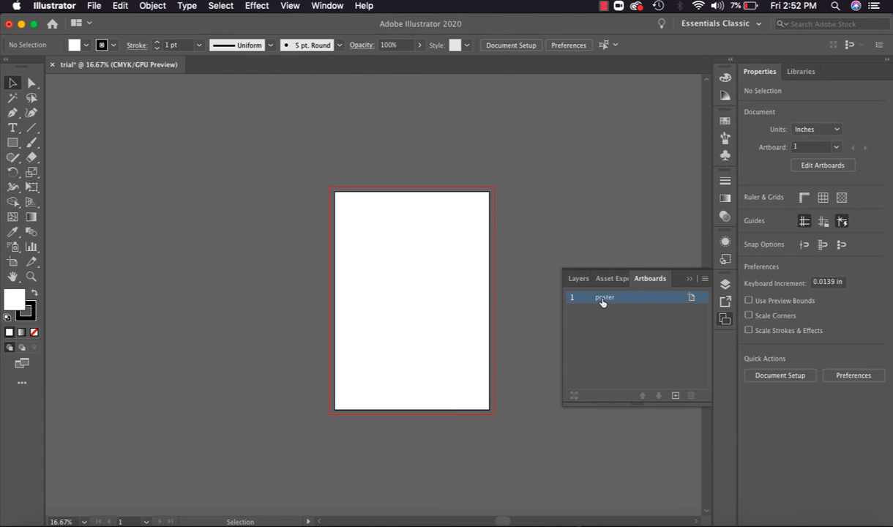